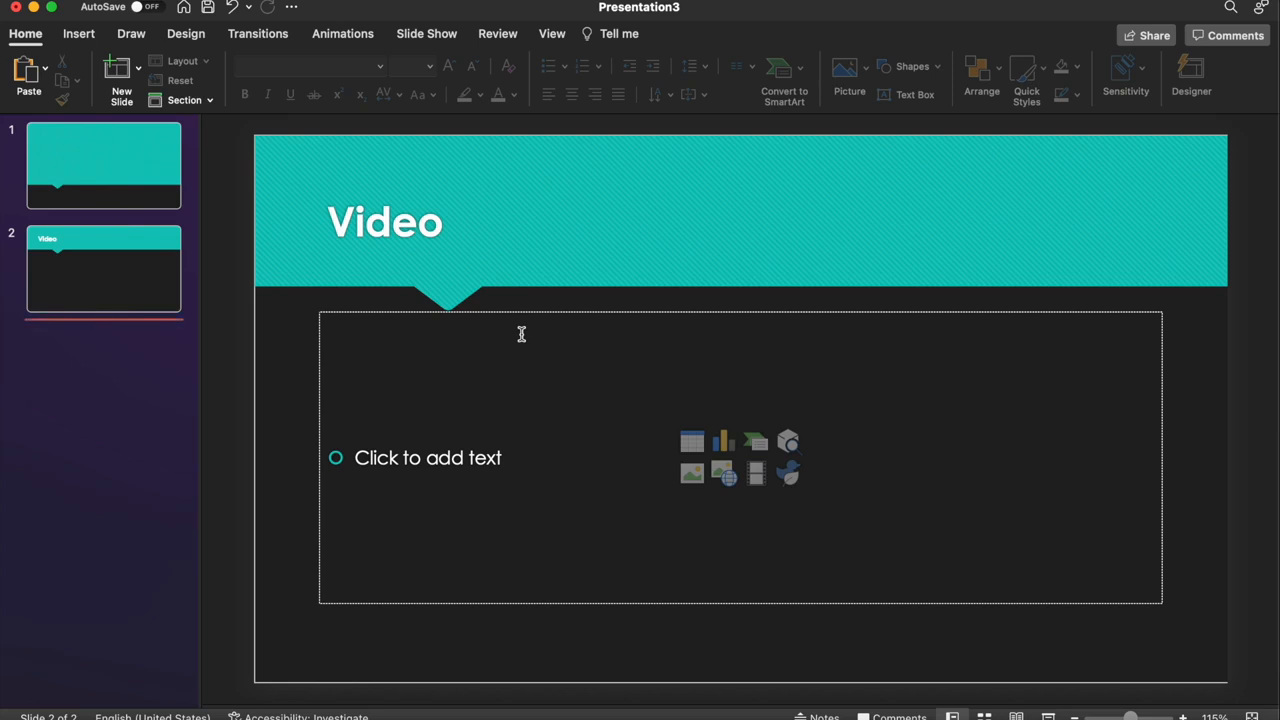
mouse_move(425, 360)
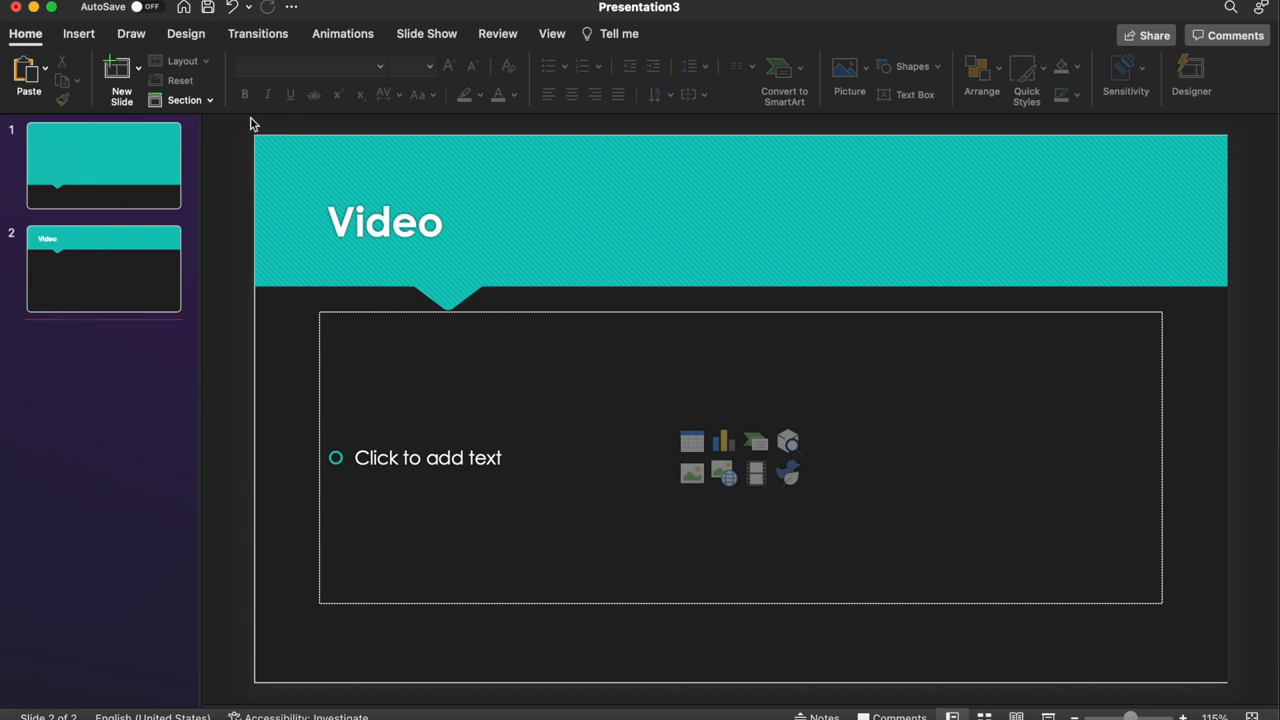
Step: Select the content placeholder on slide 2 to prepare for inserting a video
click(78, 33)
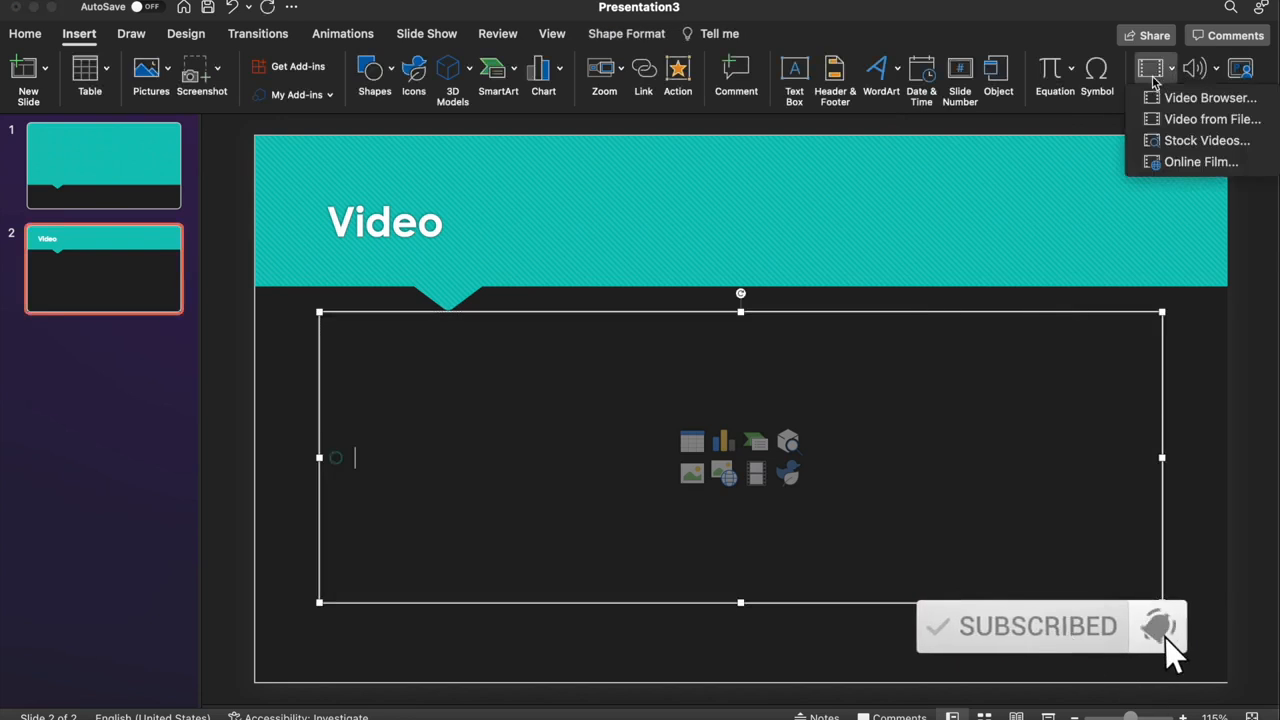
mouse_move(1210, 97)
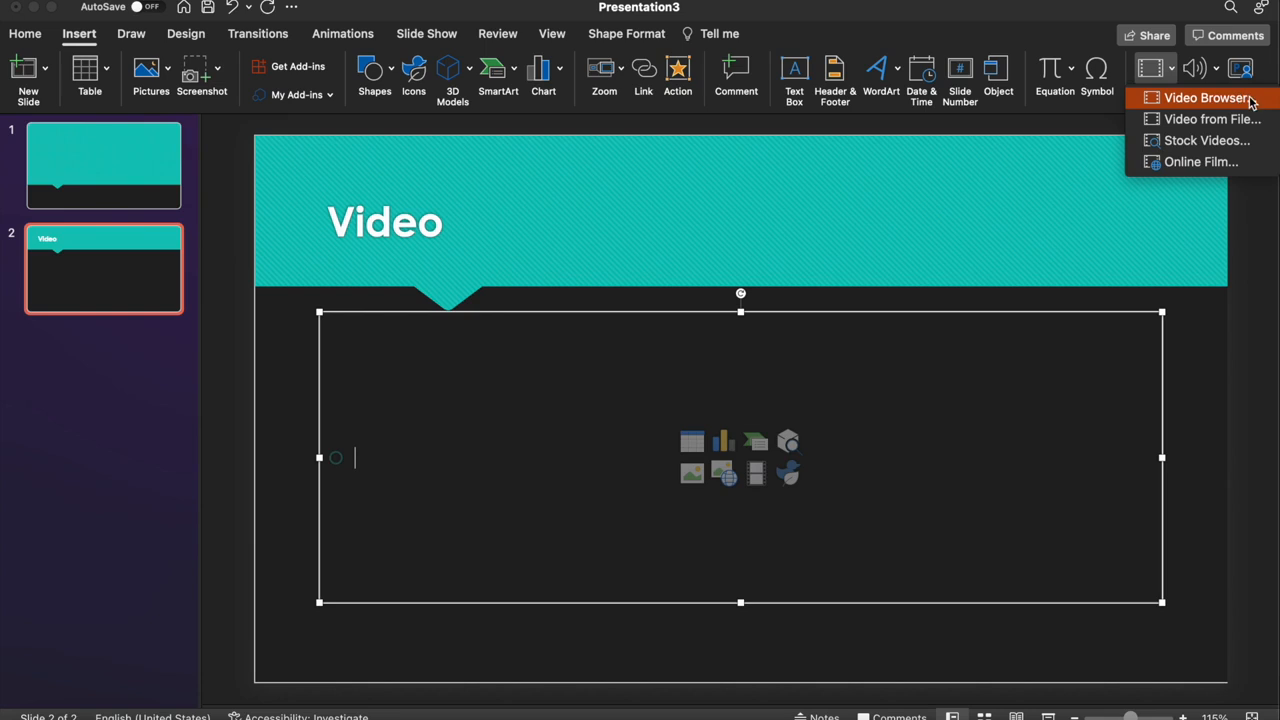
mouse_move(1271, 104)
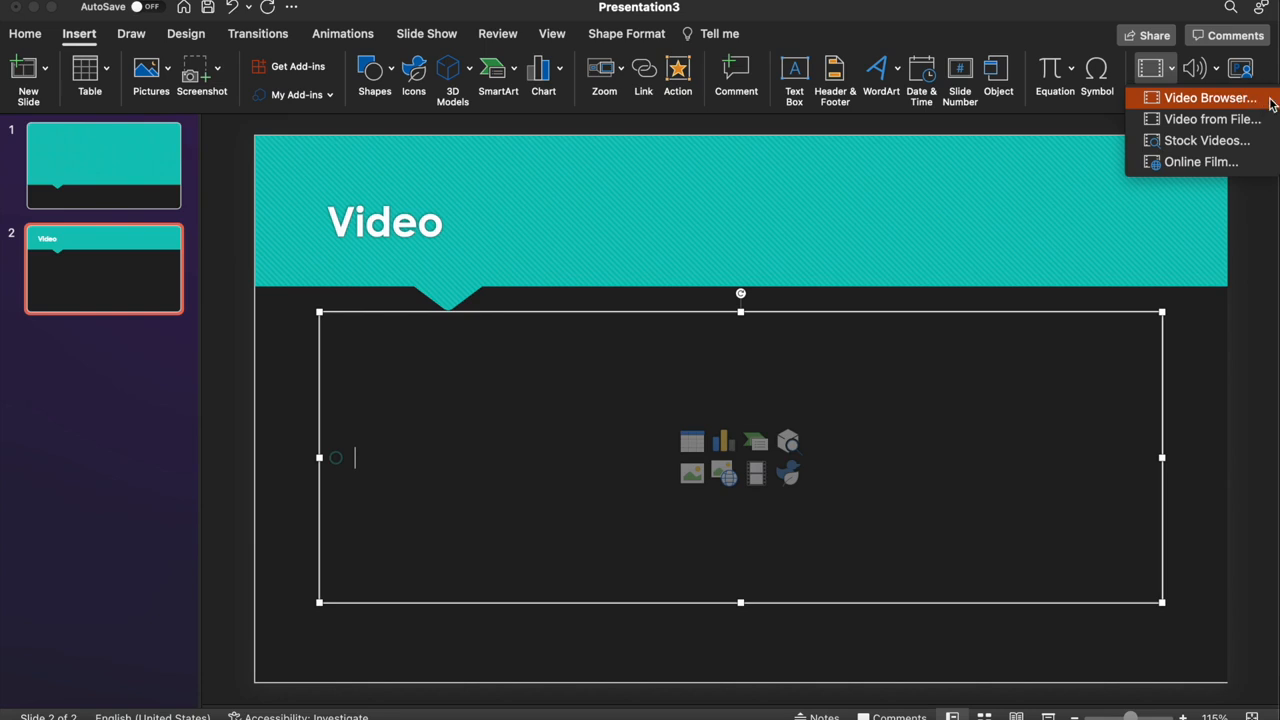
mouse_move(1212, 119)
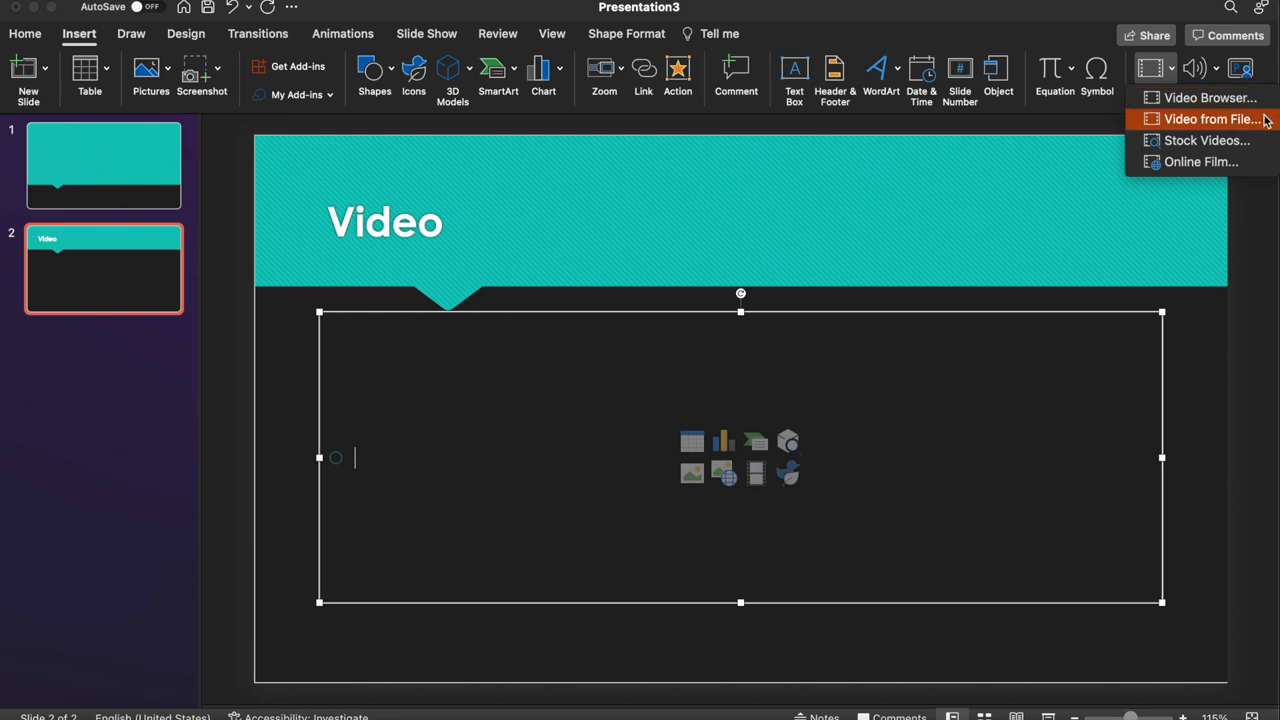
mouse_move(1200, 161)
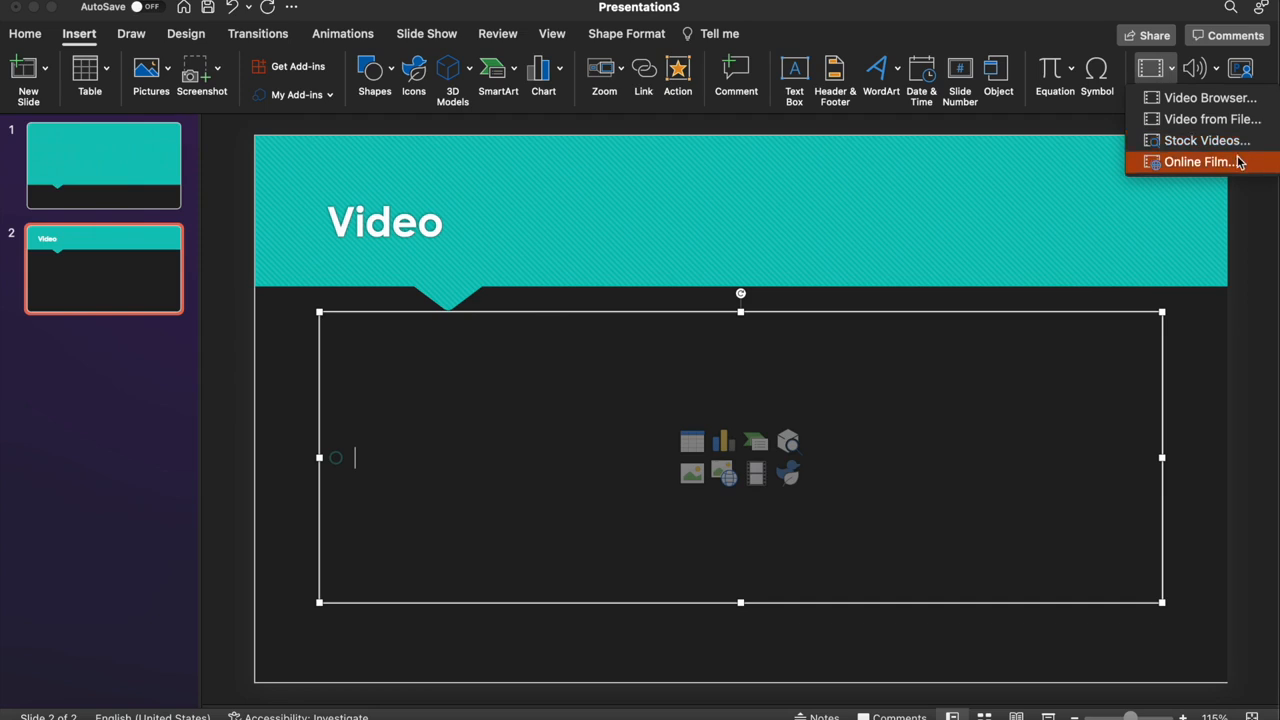
mouse_move(1210, 165)
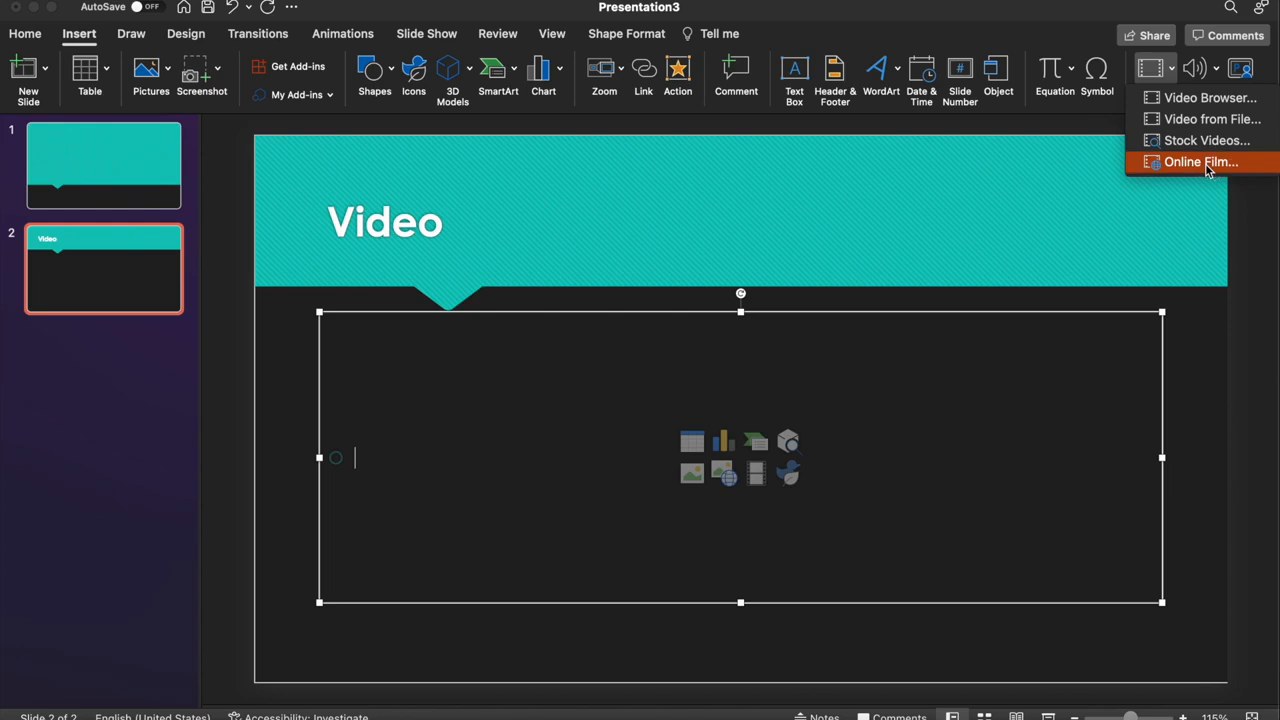
Step: Choose Online Video and copy the YouTube 'How to use AirDrop' video address
click(1200, 162)
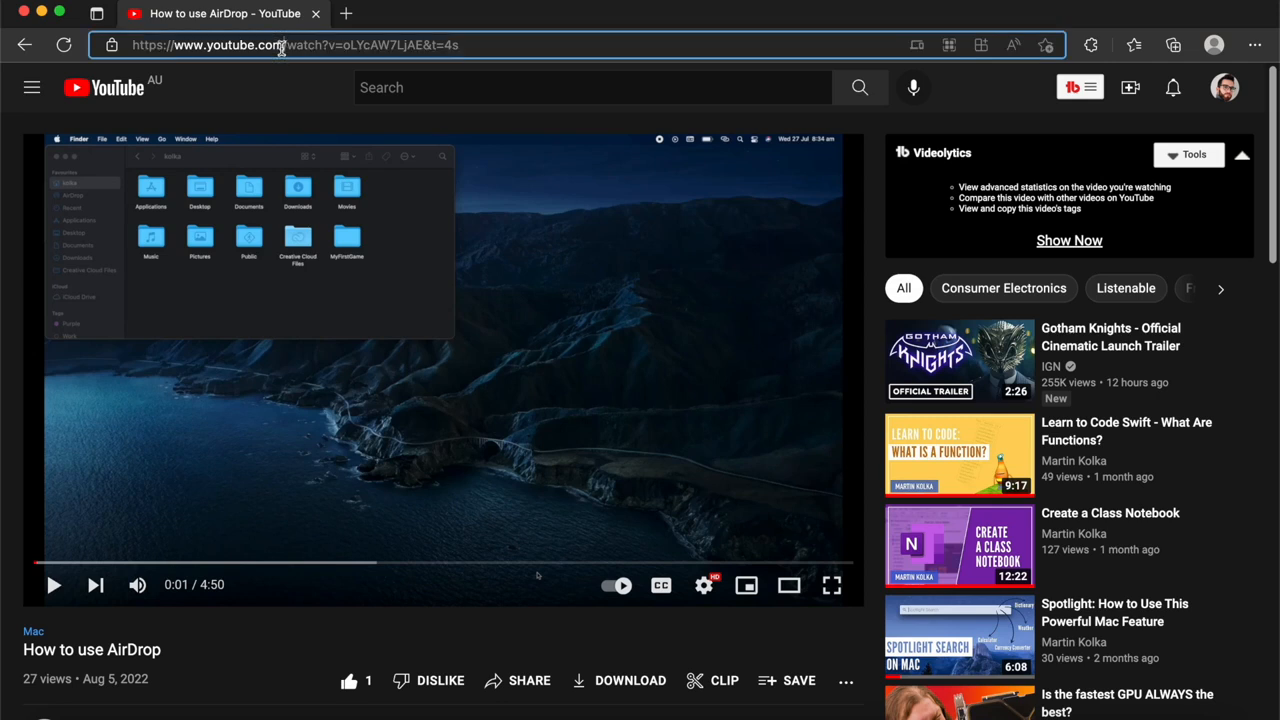
click(290, 45)
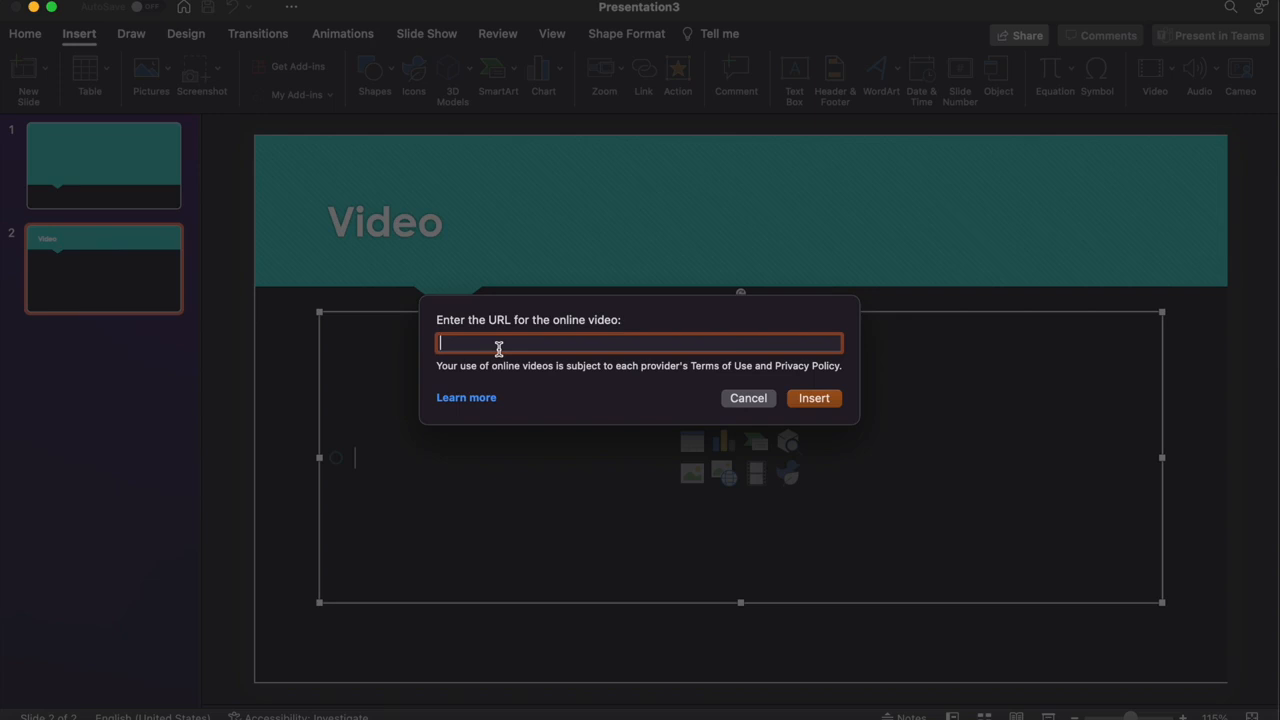
text(https://www.youtube.com/watch?v=oLYcAW7LjAE&t=4s)
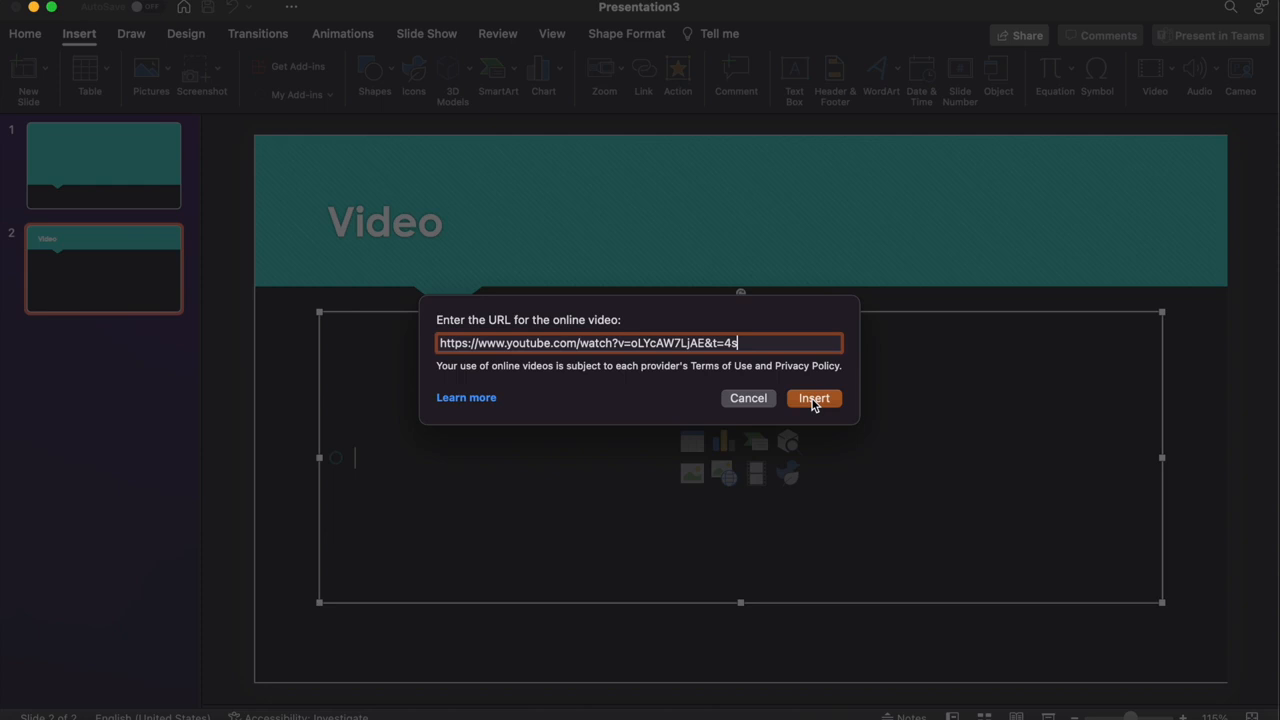
click(814, 398)
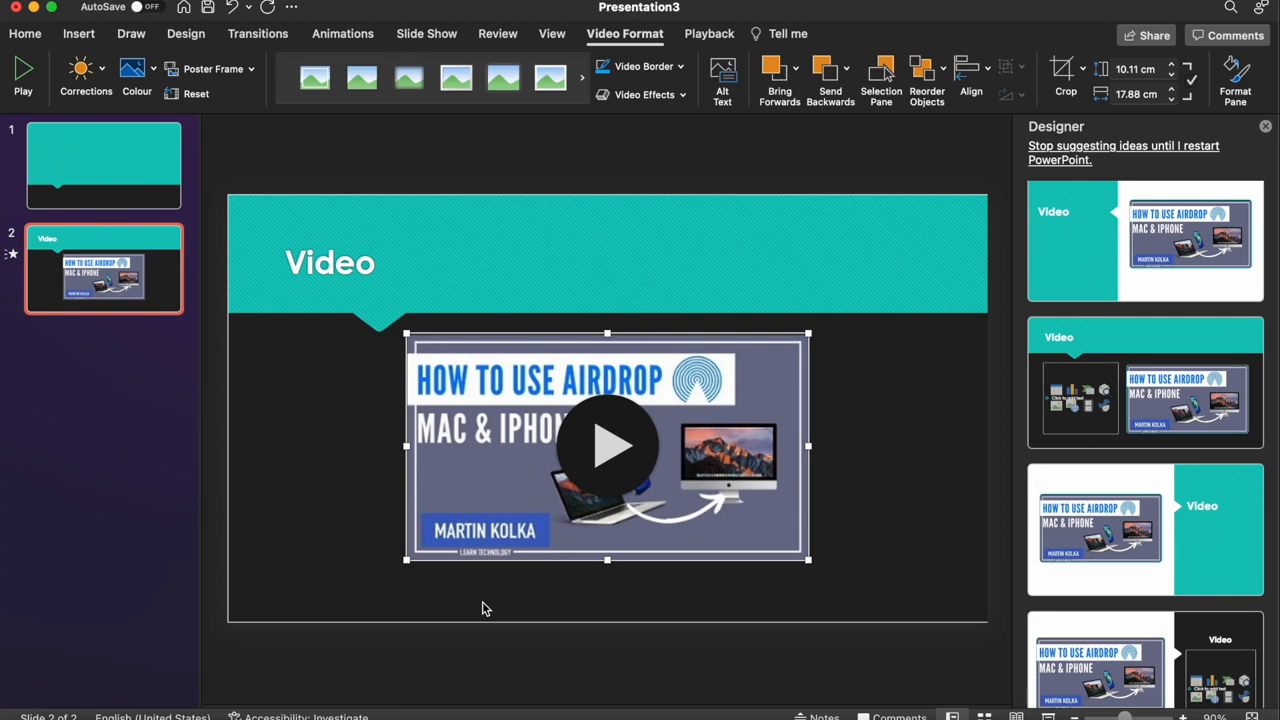
Step: Close the Designer pane and enlarge the AirDrop video, positioned below the title
click(1265, 125)
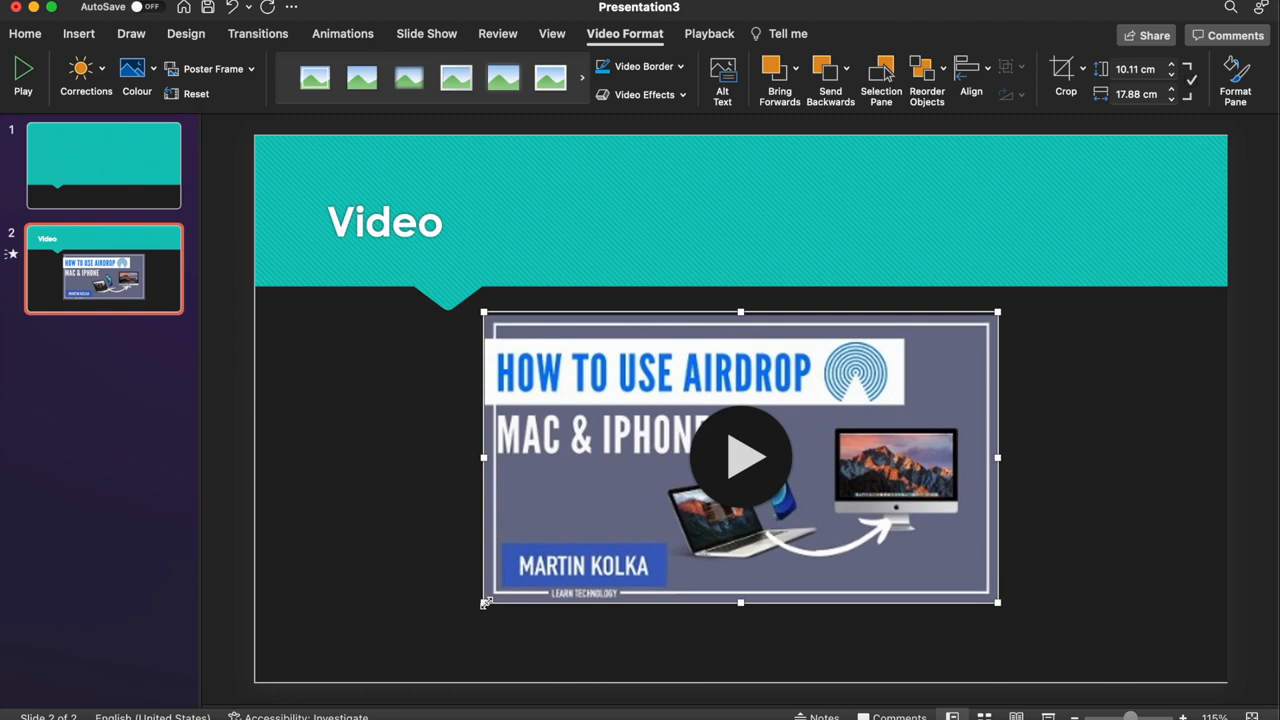
drag(740, 457, 705, 477)
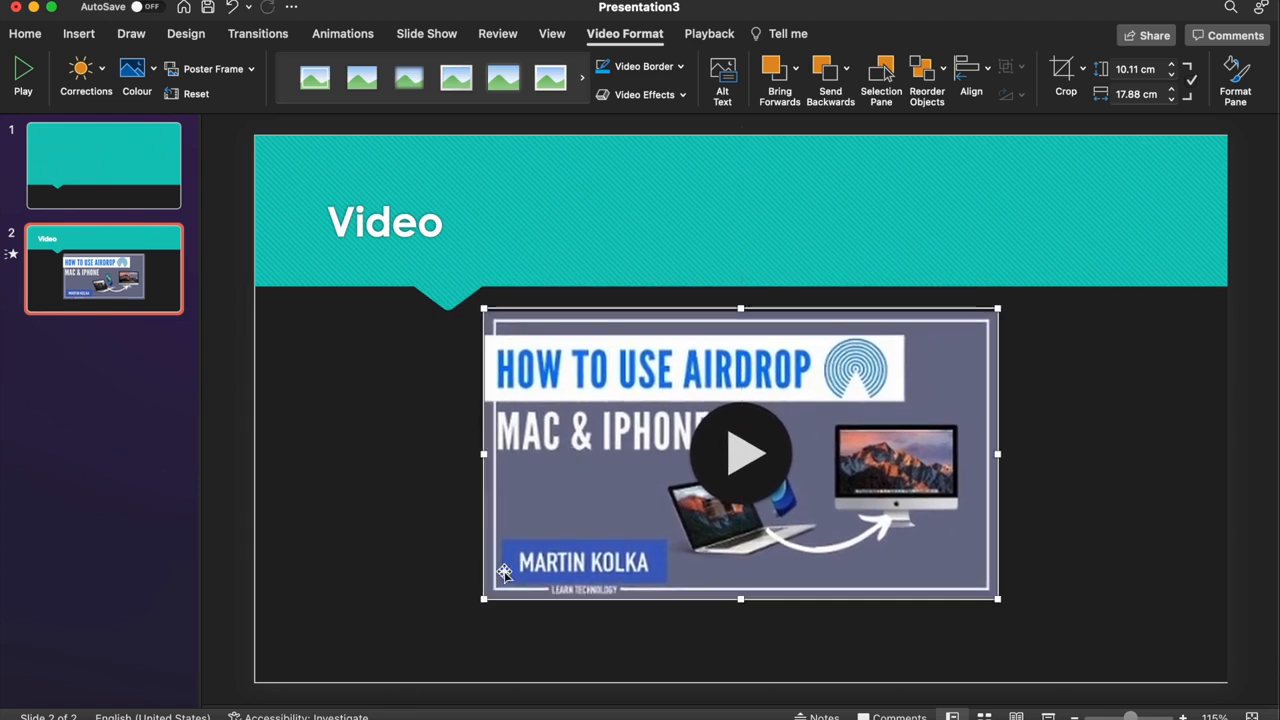
mouse_move(483, 598)
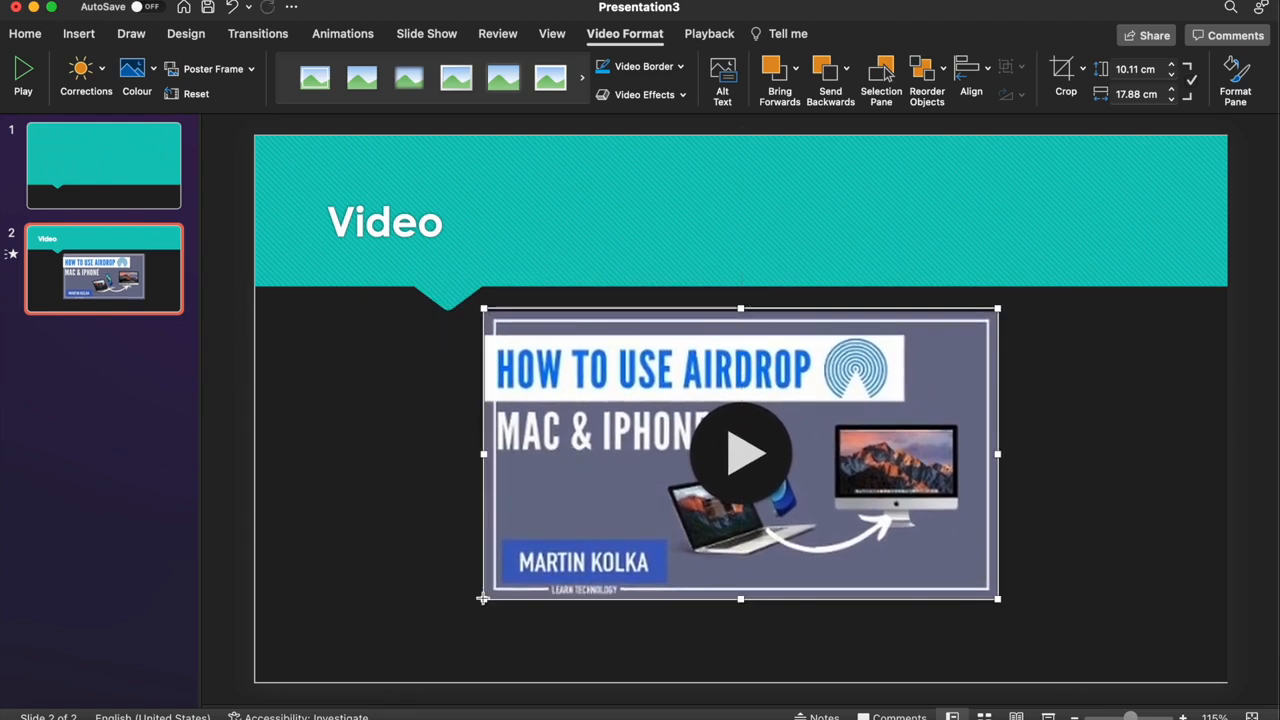
drag(483, 599, 340, 653)
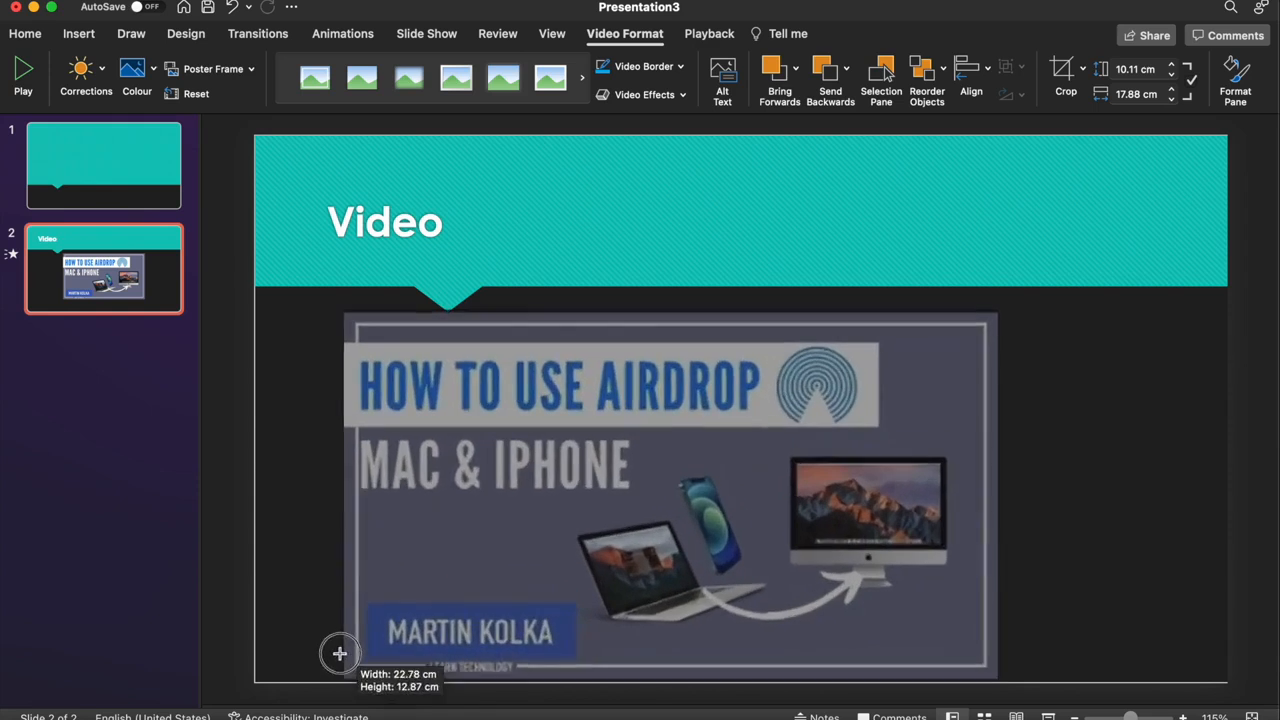
drag(340, 654, 465, 603)
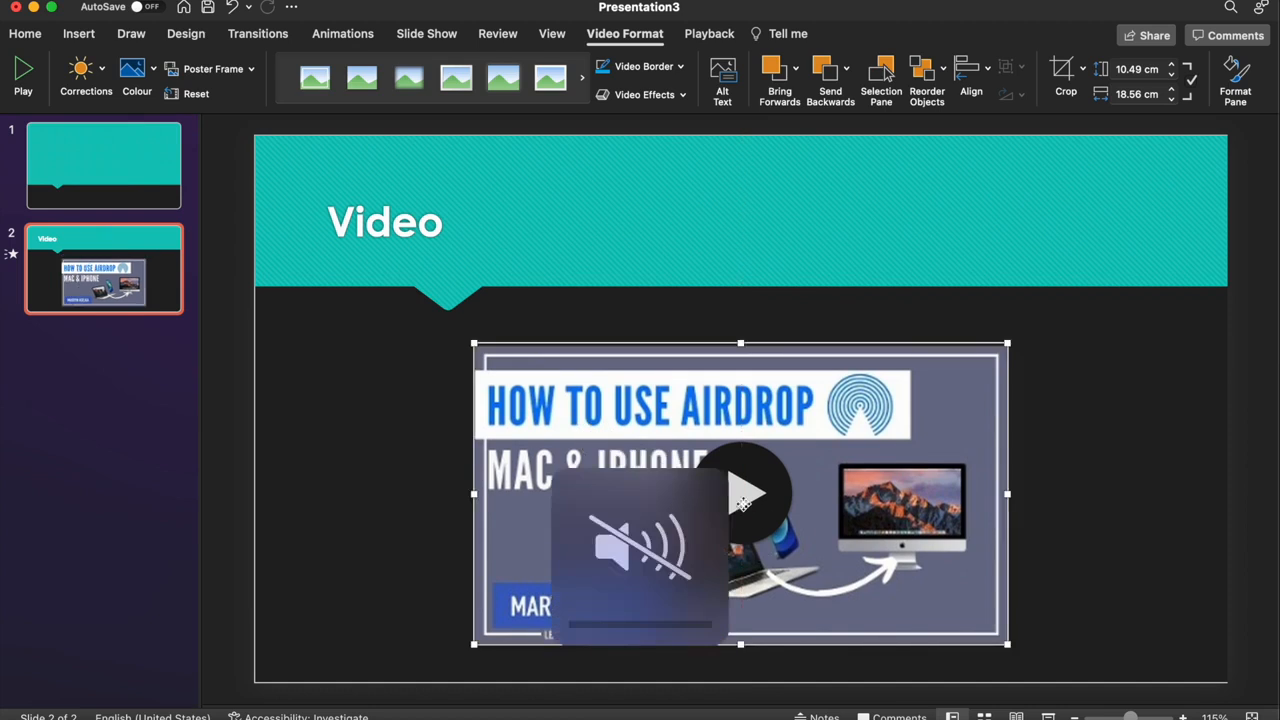
Step: Preview the AirDrop video for about ten seconds, pause it, and show Playback settings
click(740, 492)
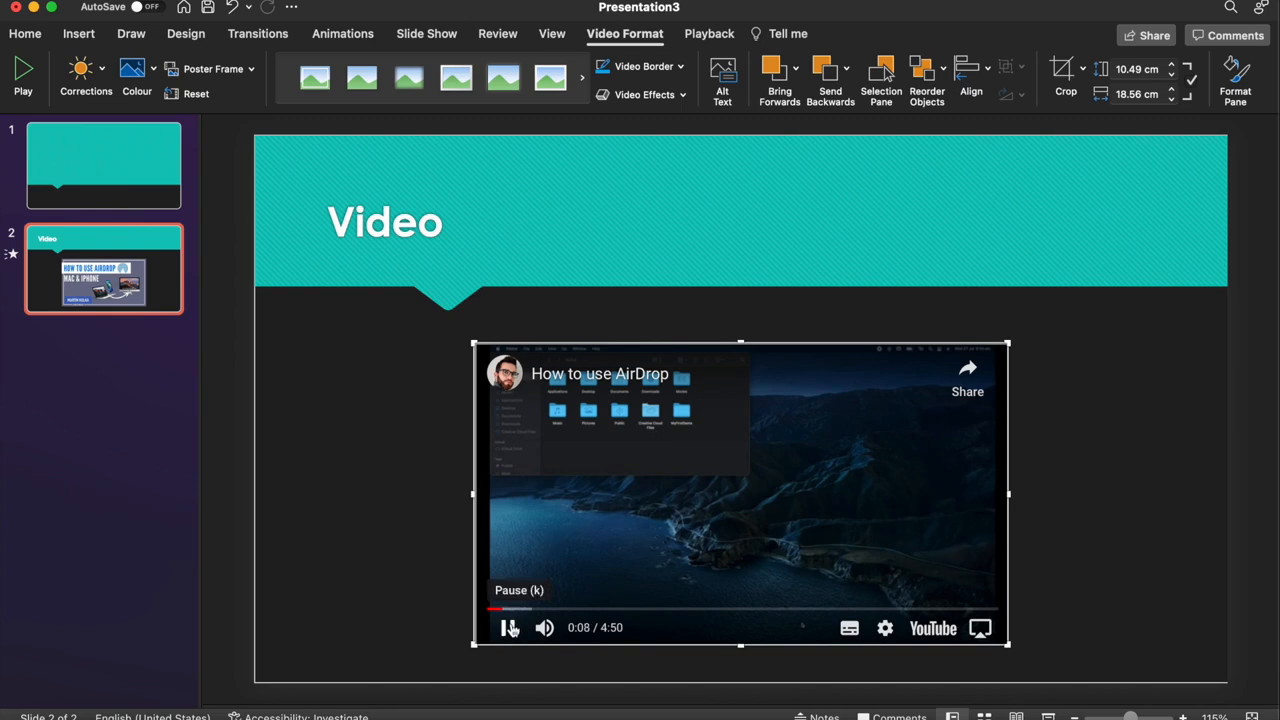
click(510, 627)
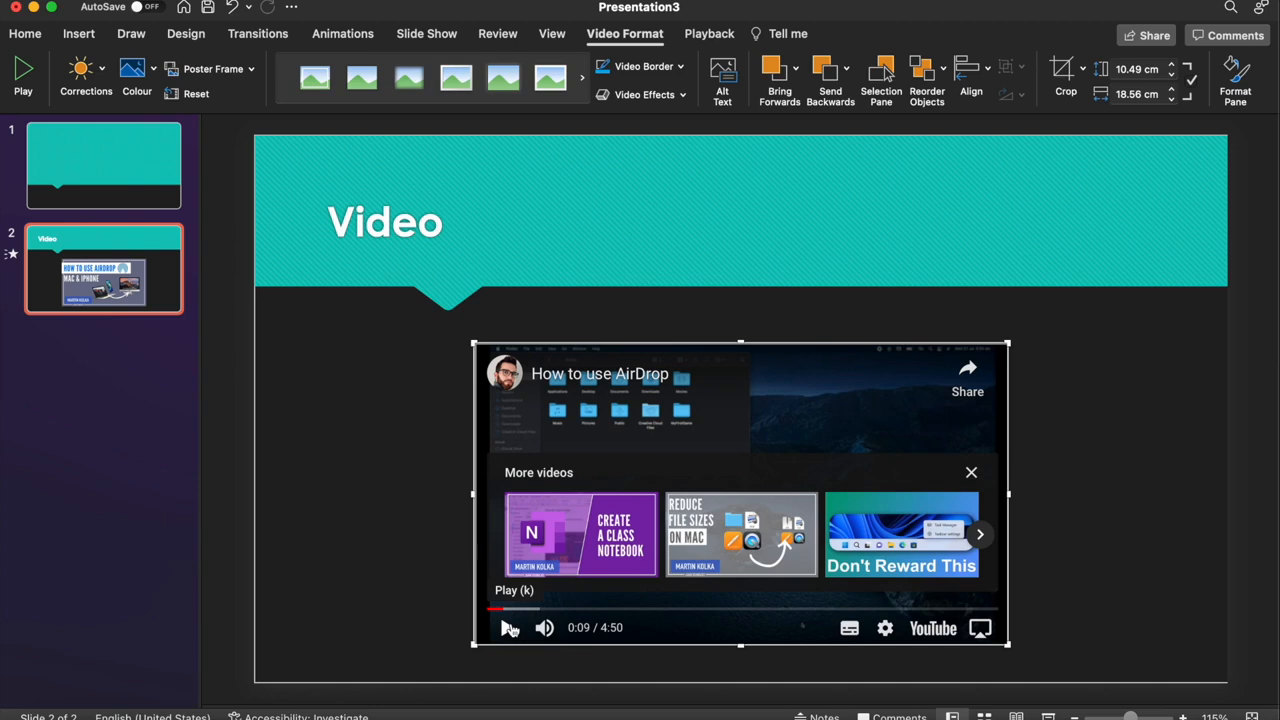
mouse_move(686, 480)
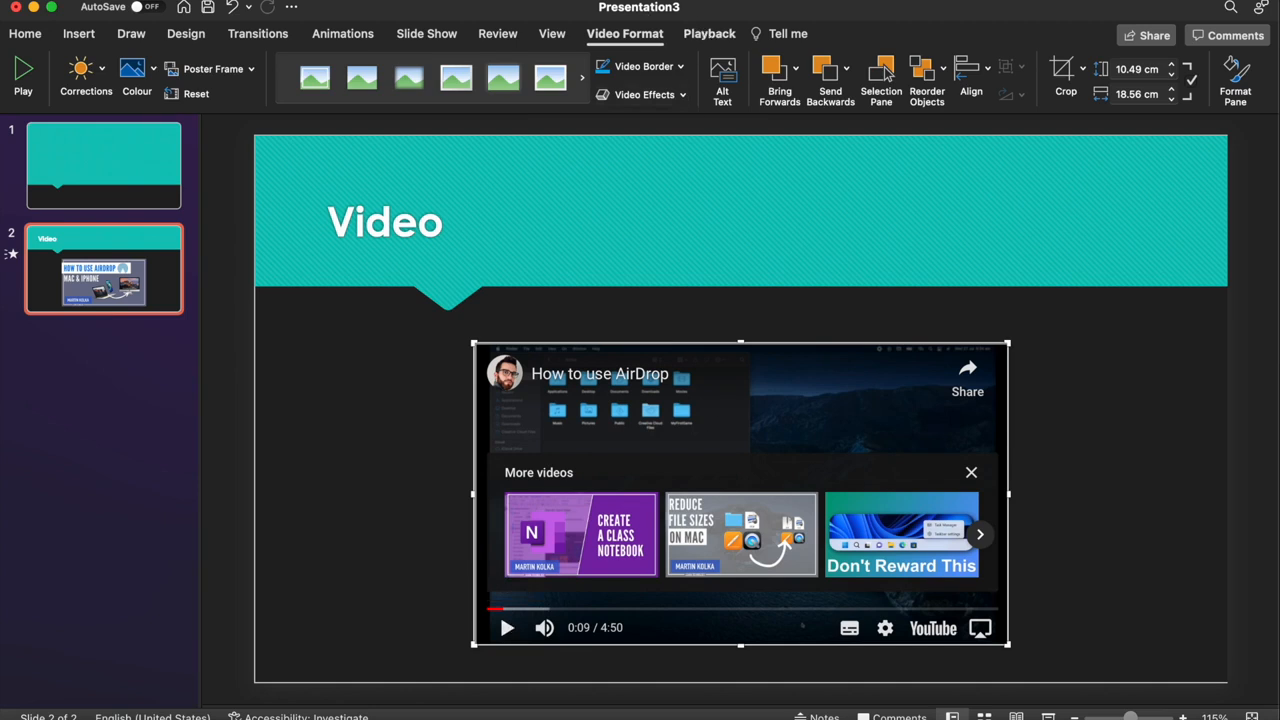
click(708, 33)
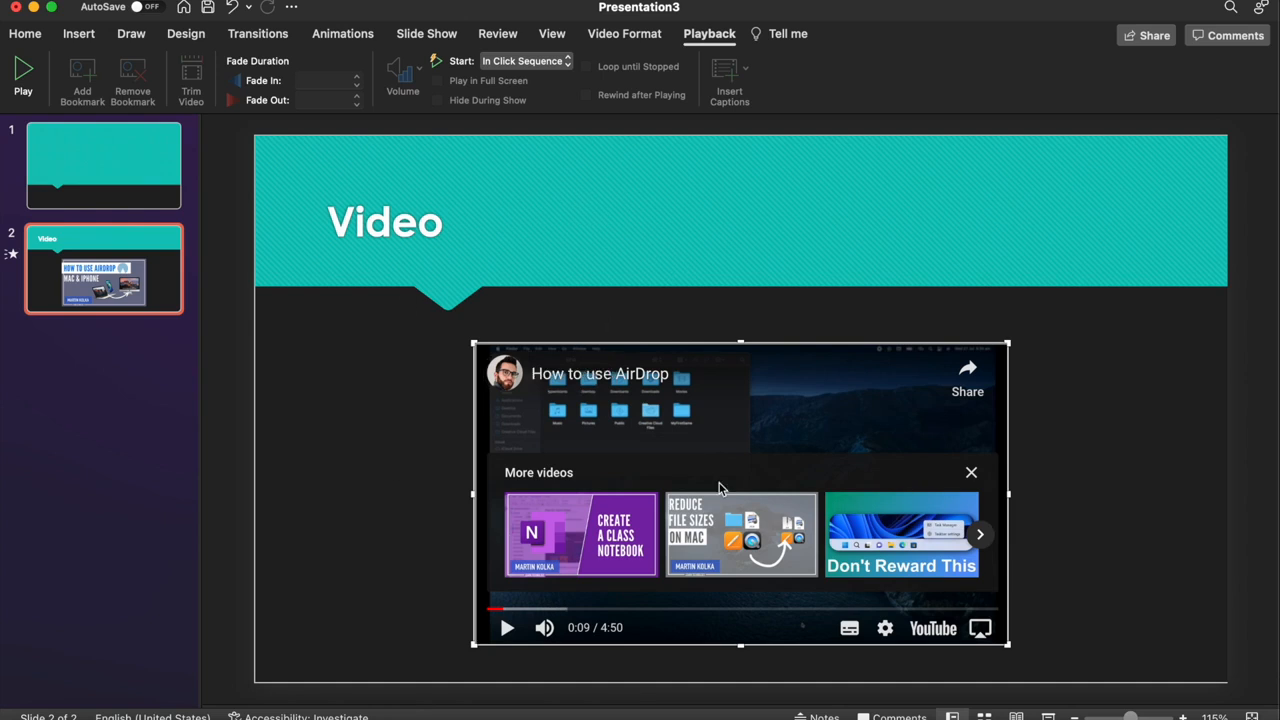
mouse_move(850, 169)
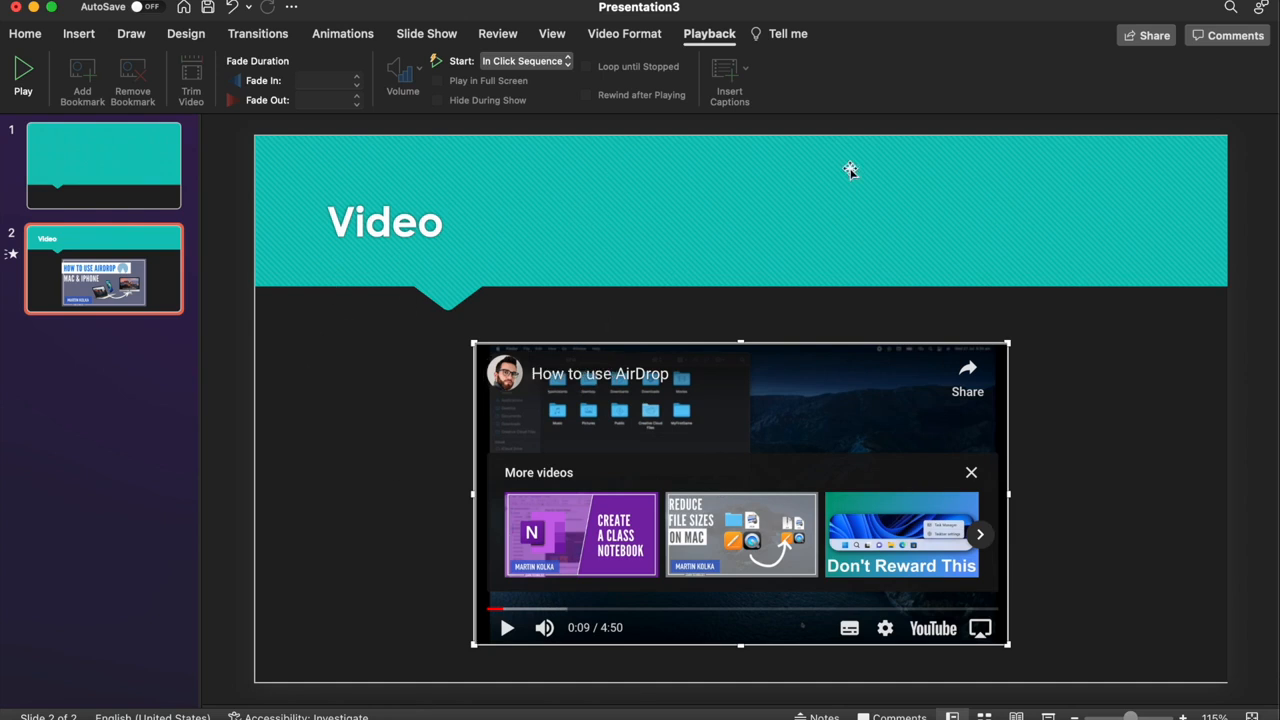
mouse_move(740, 535)
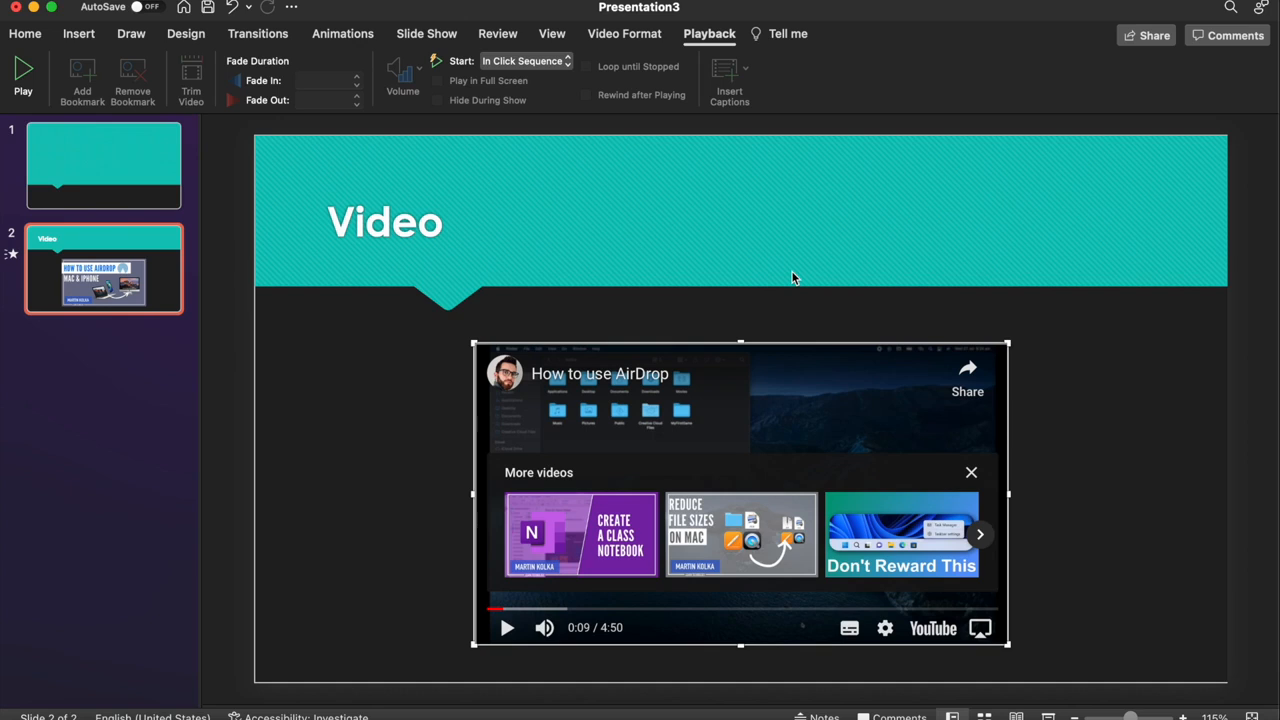
mouse_move(456, 165)
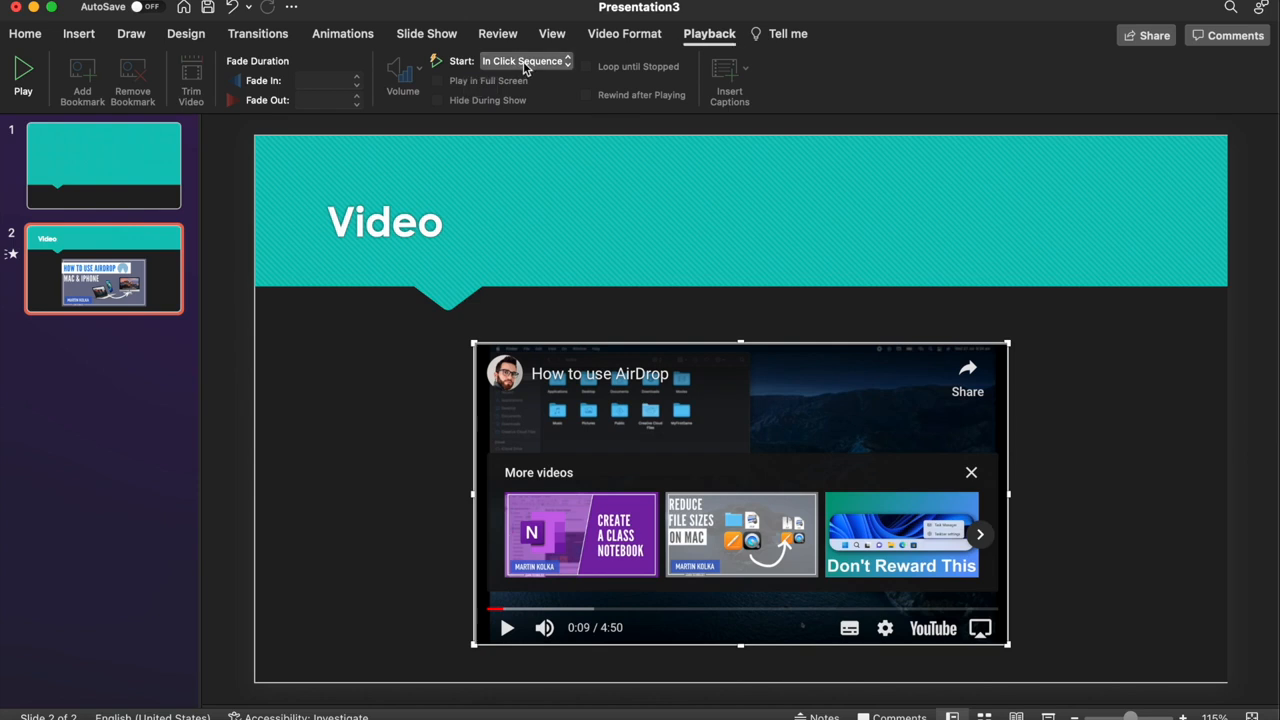
Step: Deselect the online video so slide 2 shows its thumbnail with a play button
click(522, 61)
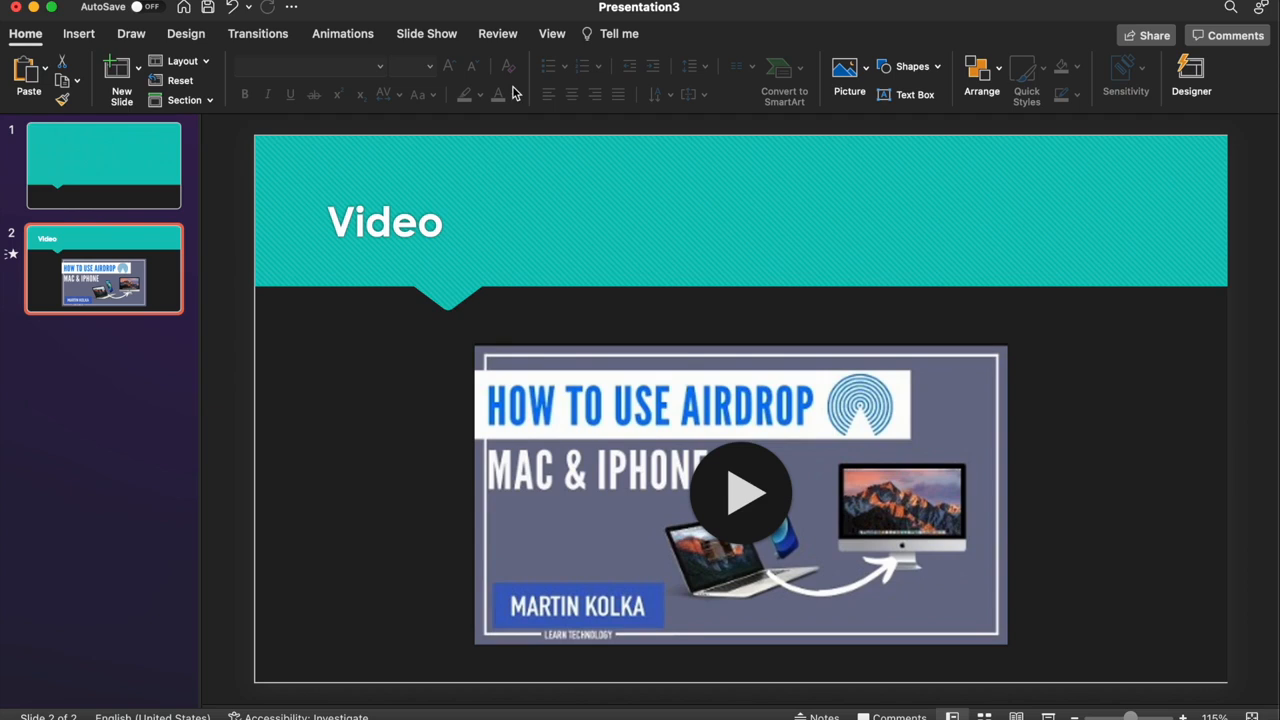
mouse_move(491, 169)
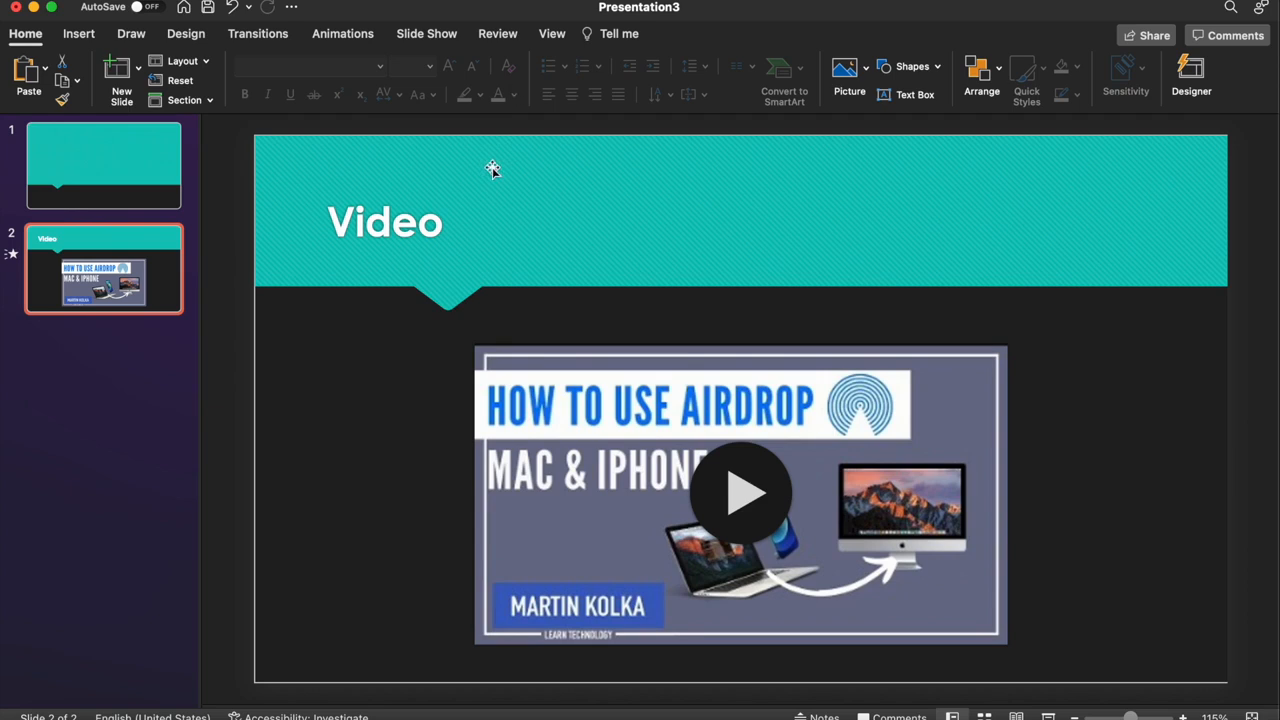
mouse_move(582, 345)
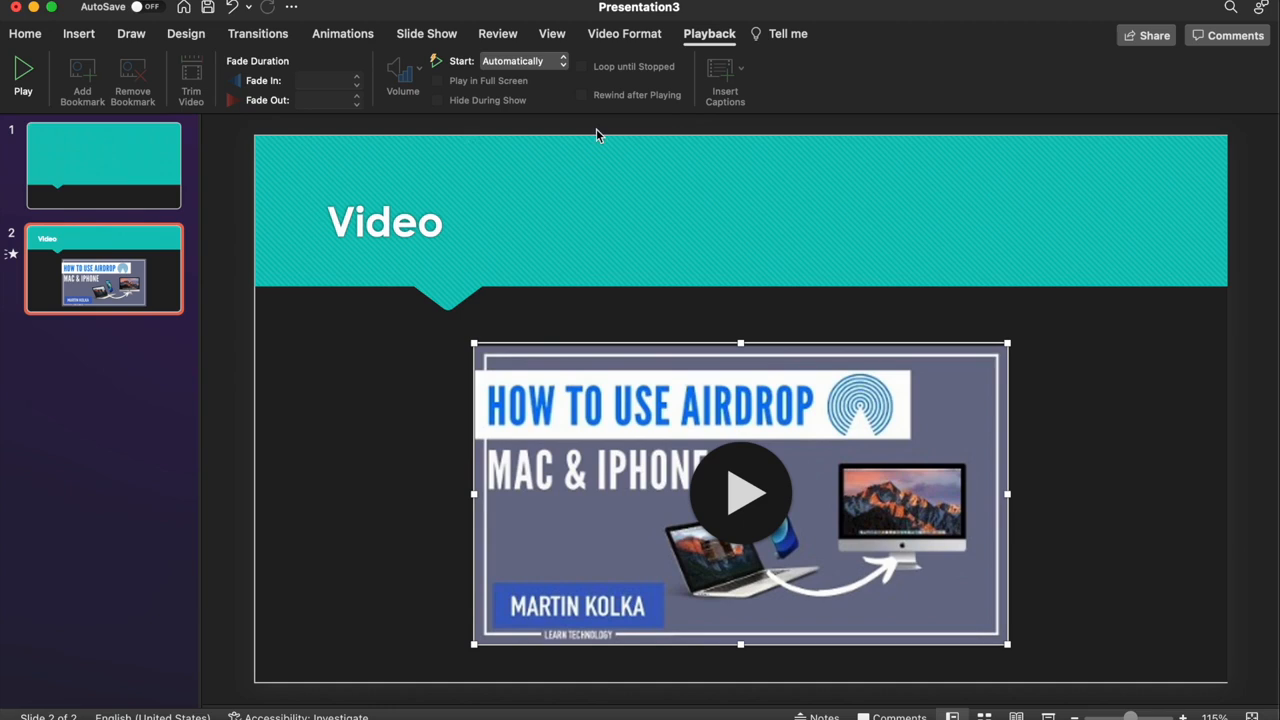
mouse_move(252, 130)
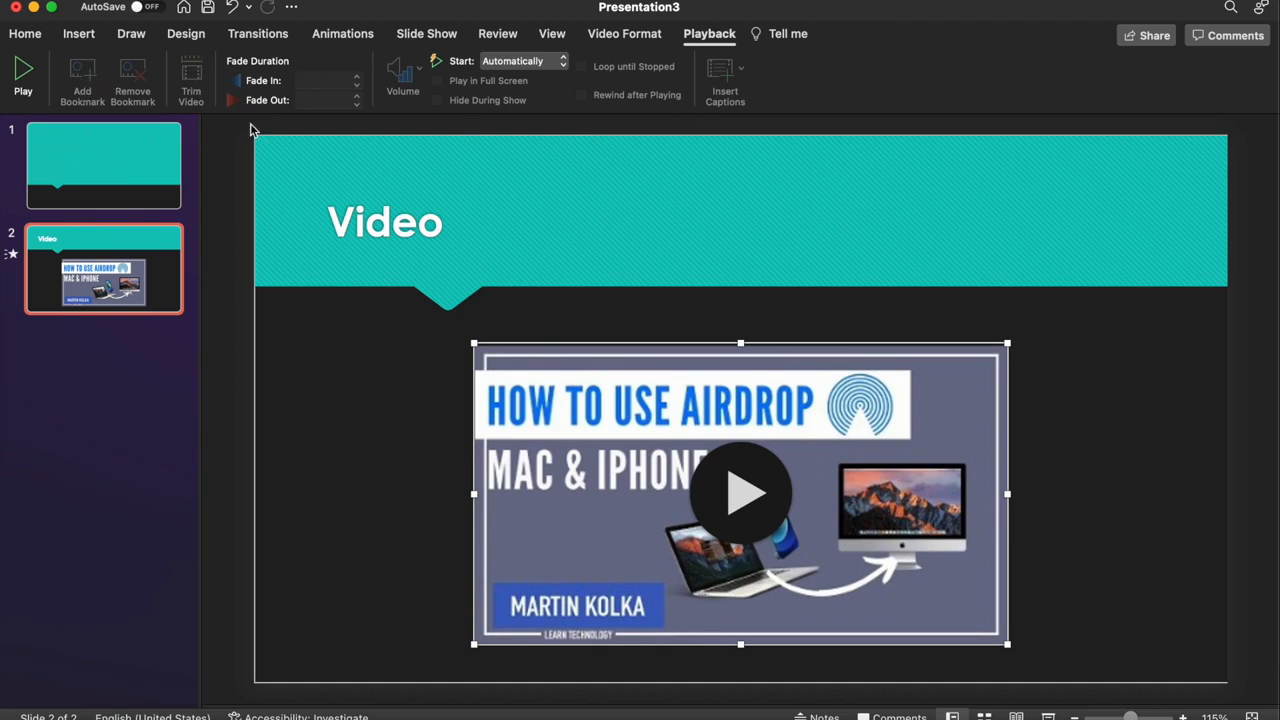
mouse_move(553, 530)
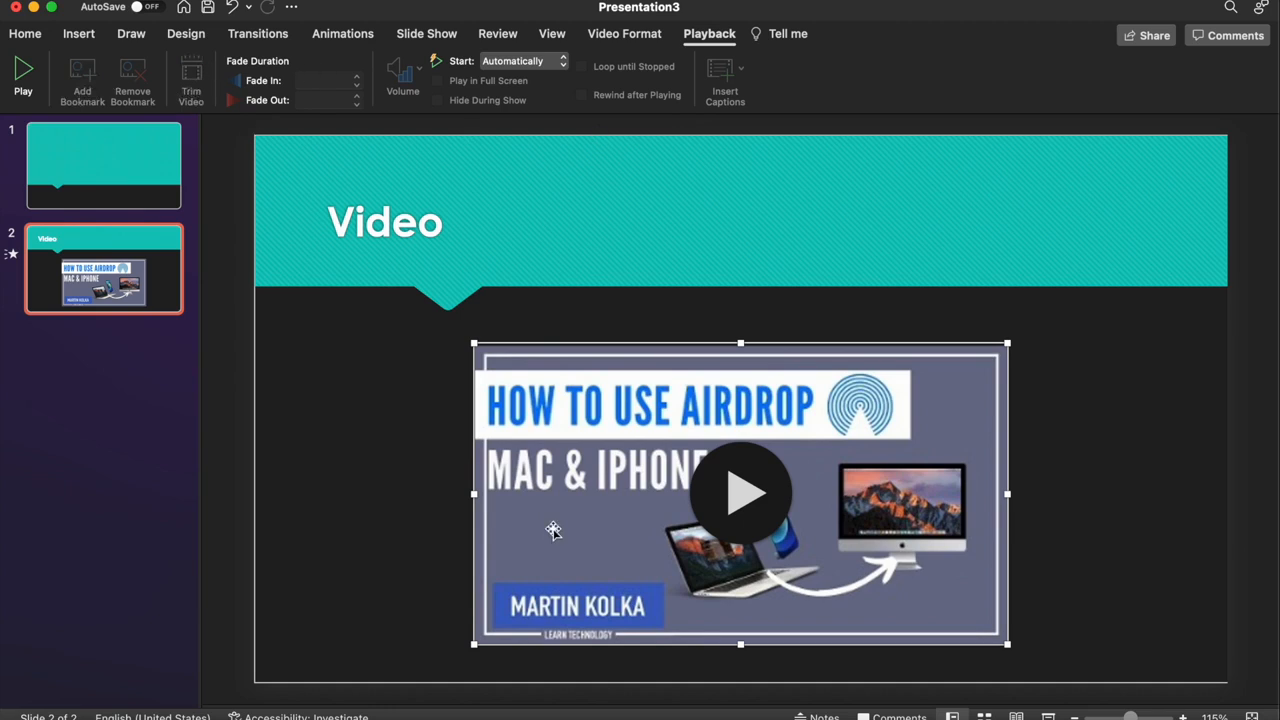
mouse_move(600, 313)
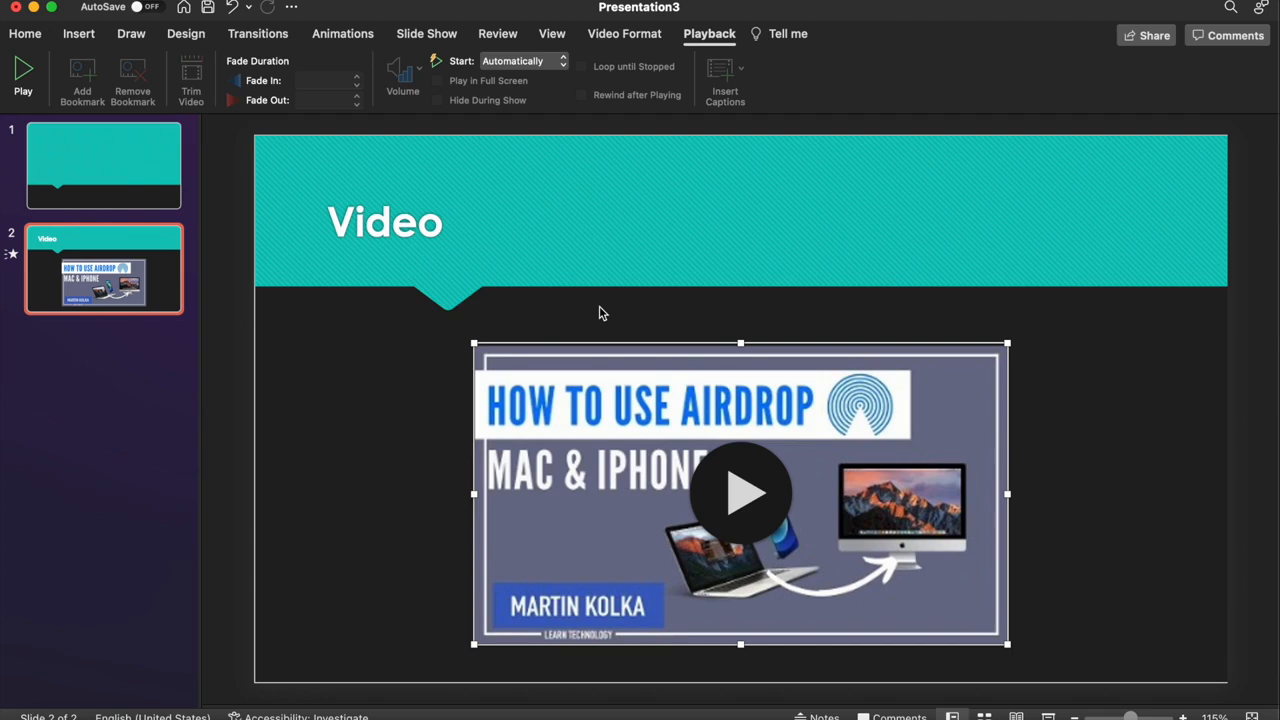
mouse_move(628, 332)
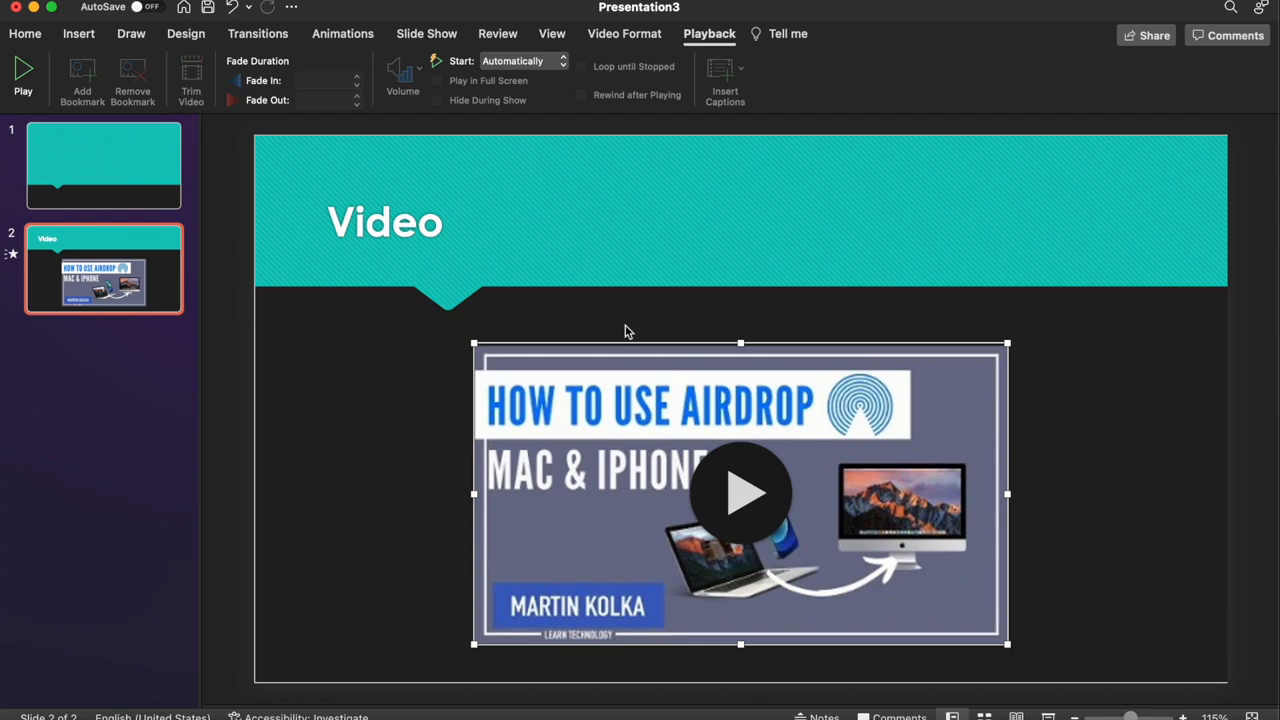
mouse_move(596, 357)
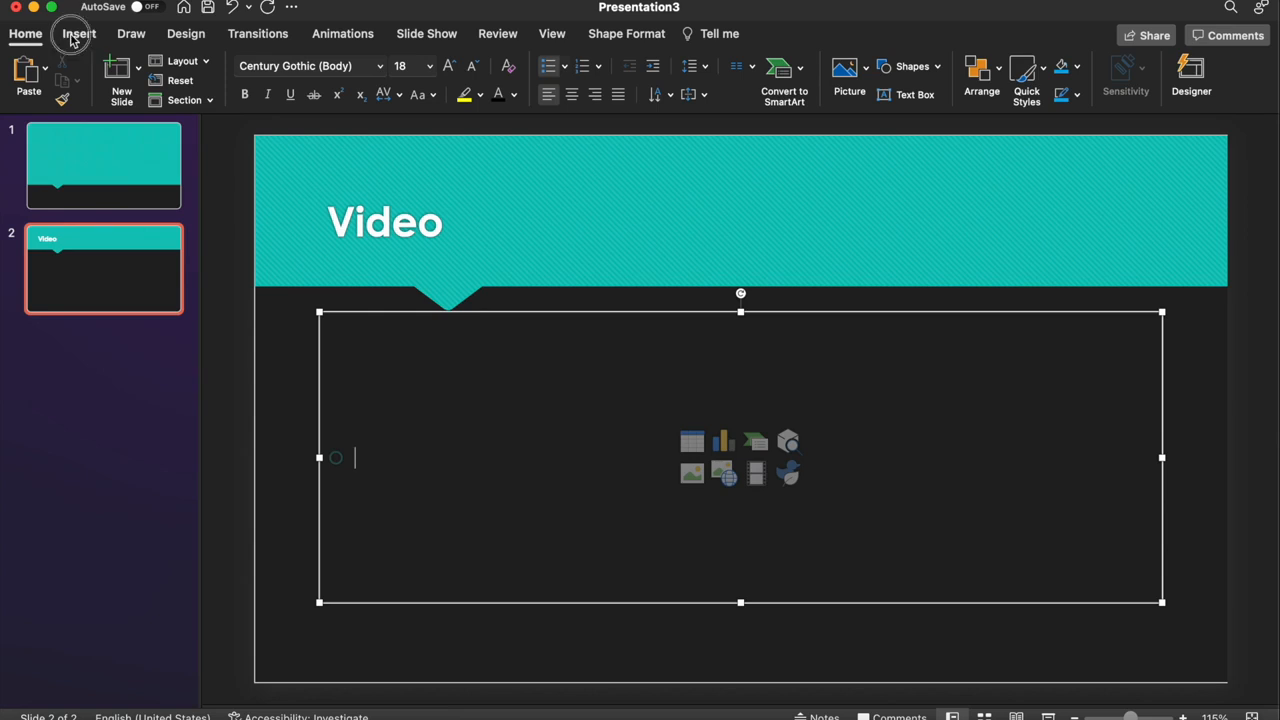
Step: Remove the online video and bring up the Insert tab's Video options
click(78, 33)
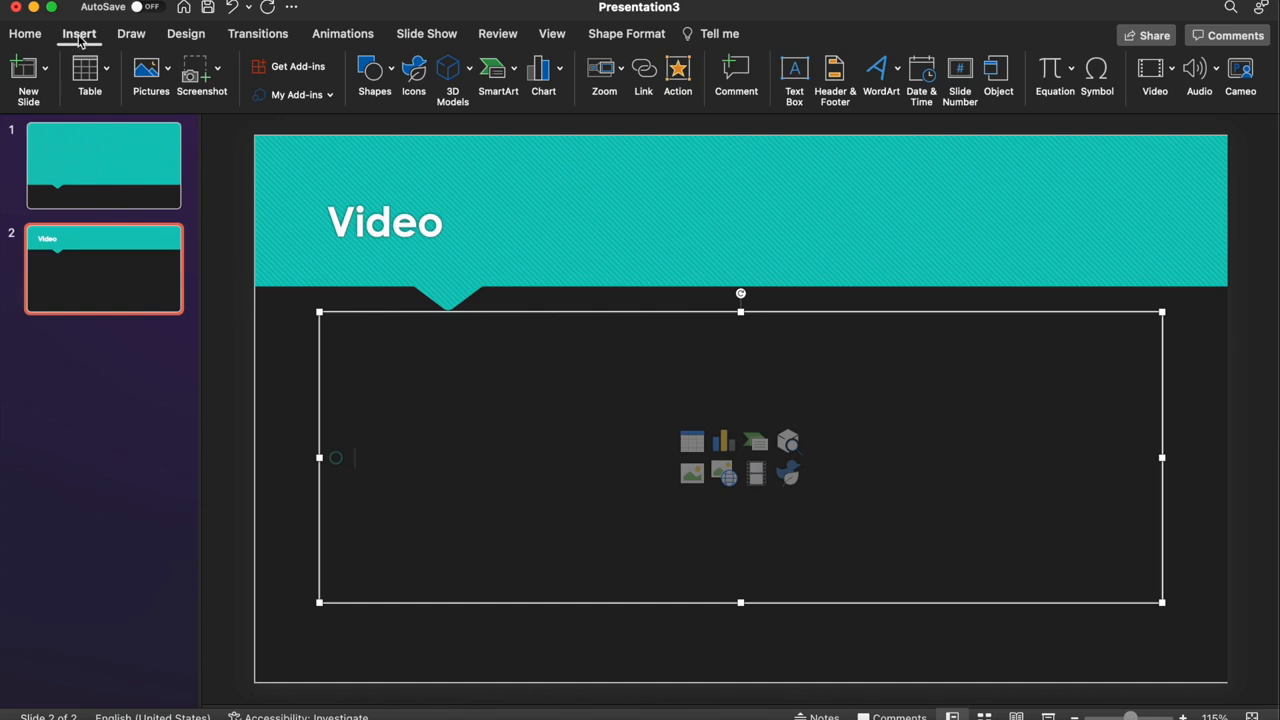
click(1155, 75)
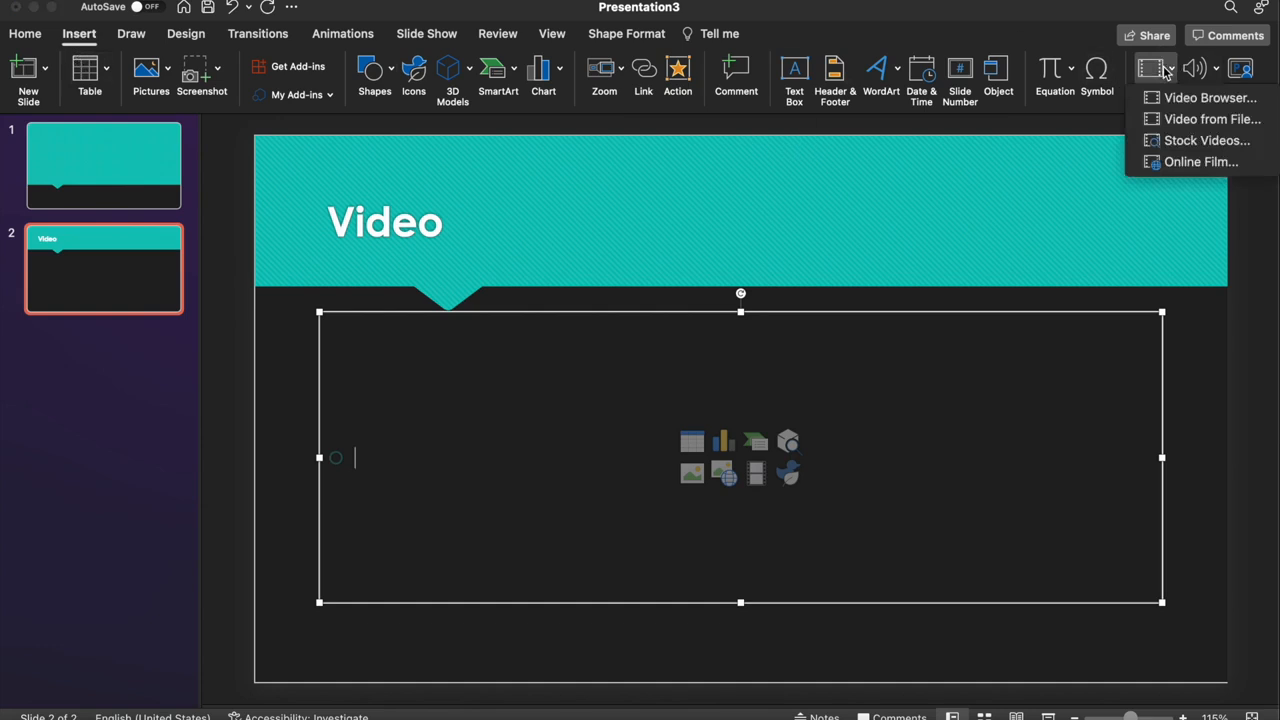
mouse_move(1200, 161)
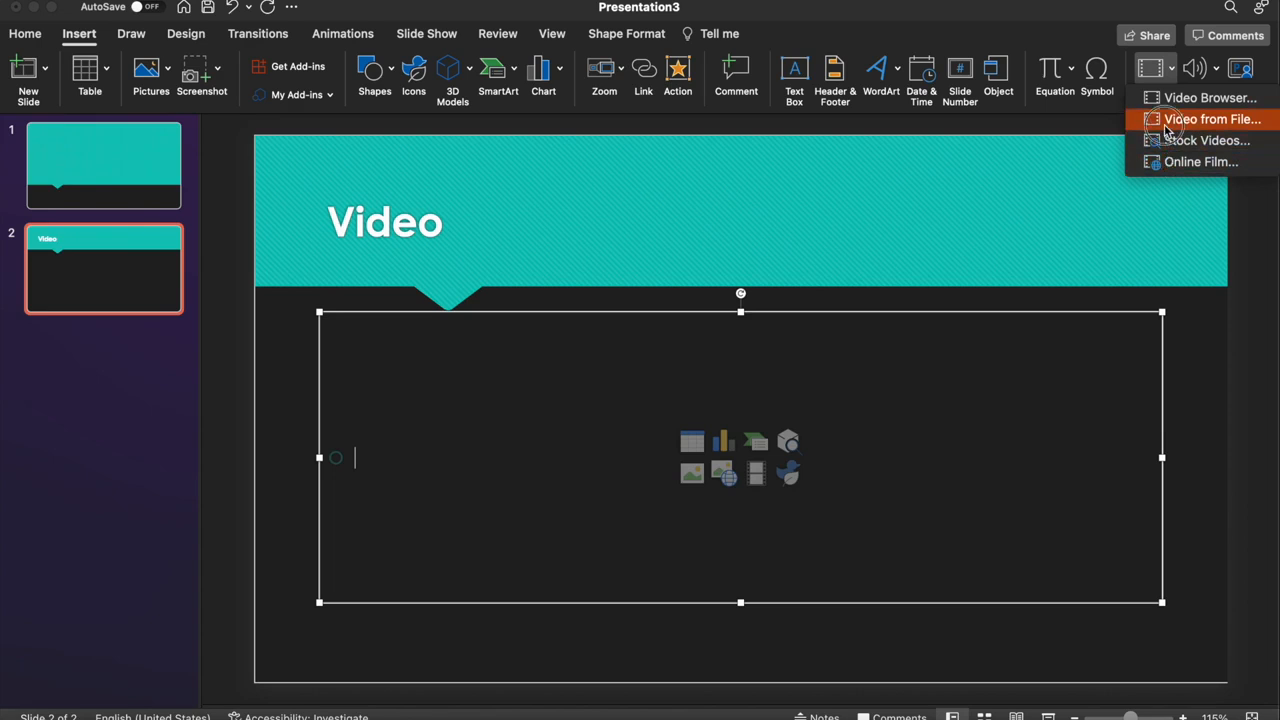
Step: Insert the screen-recording video from Documents > Personal onto slide 2
click(1212, 119)
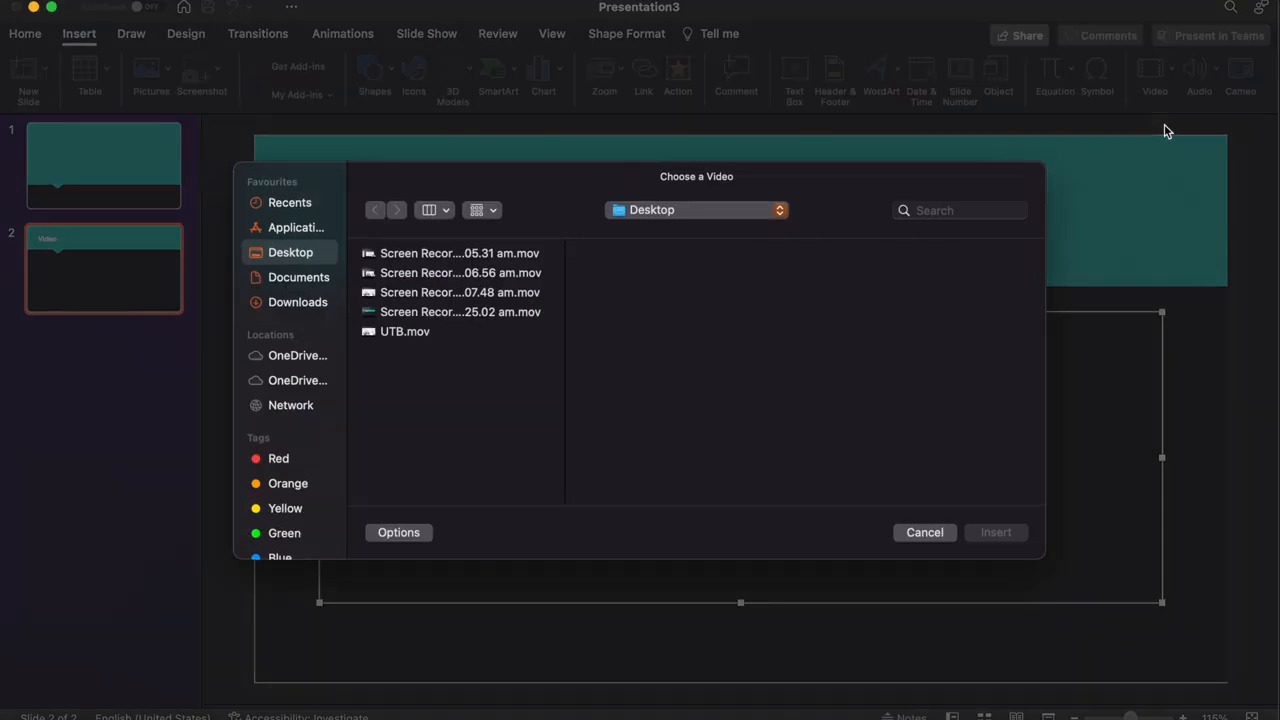
click(298, 277)
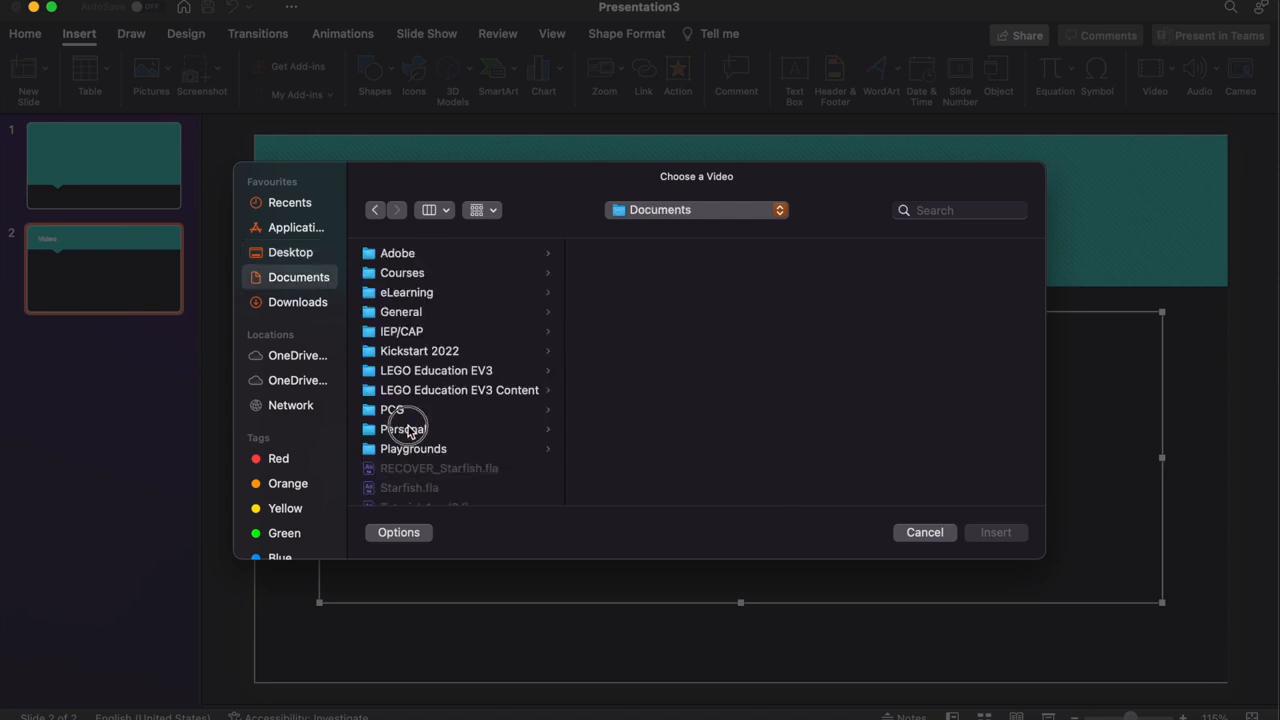
click(403, 429)
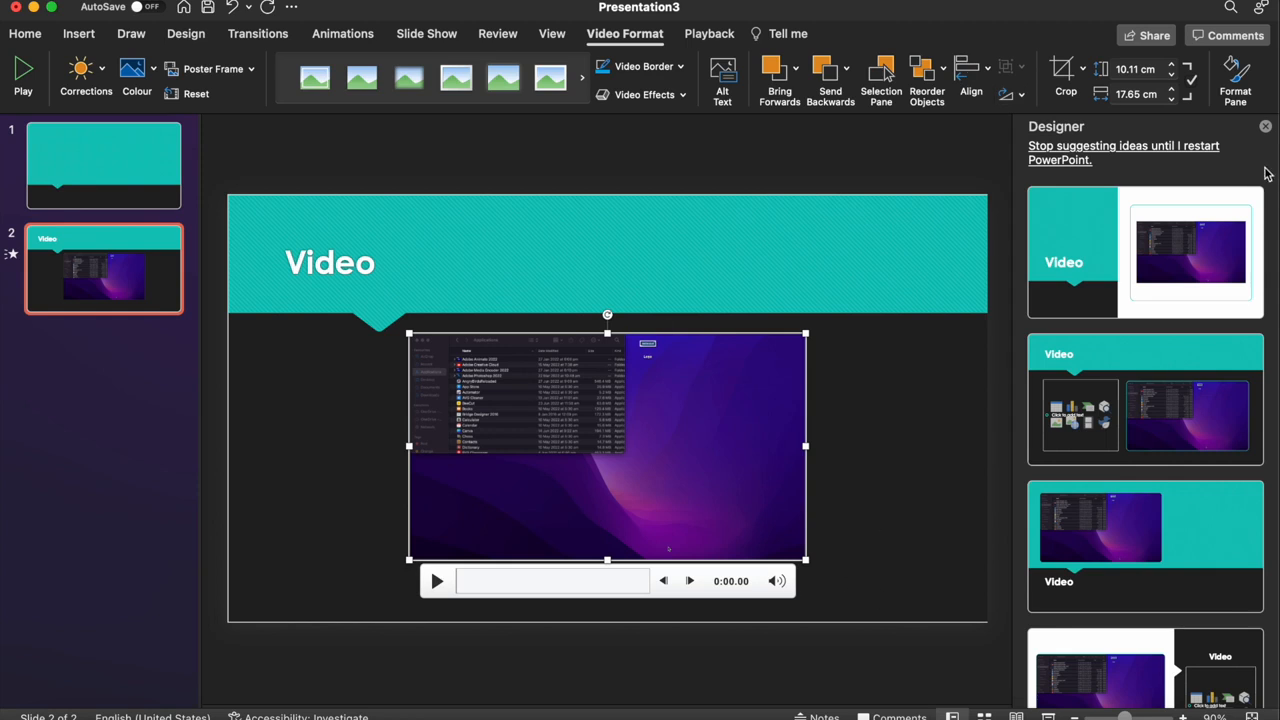
Step: Close Designer, briefly play then pause the local recording, and show Playback settings
click(1265, 126)
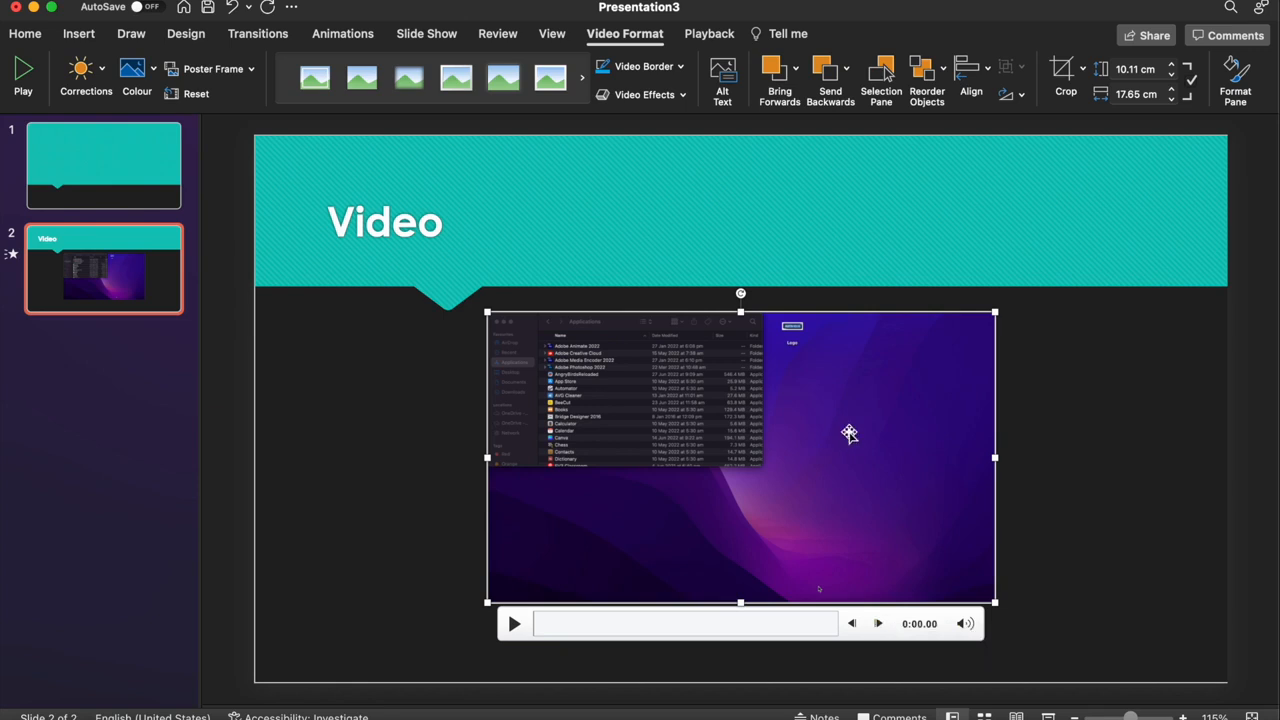
click(514, 623)
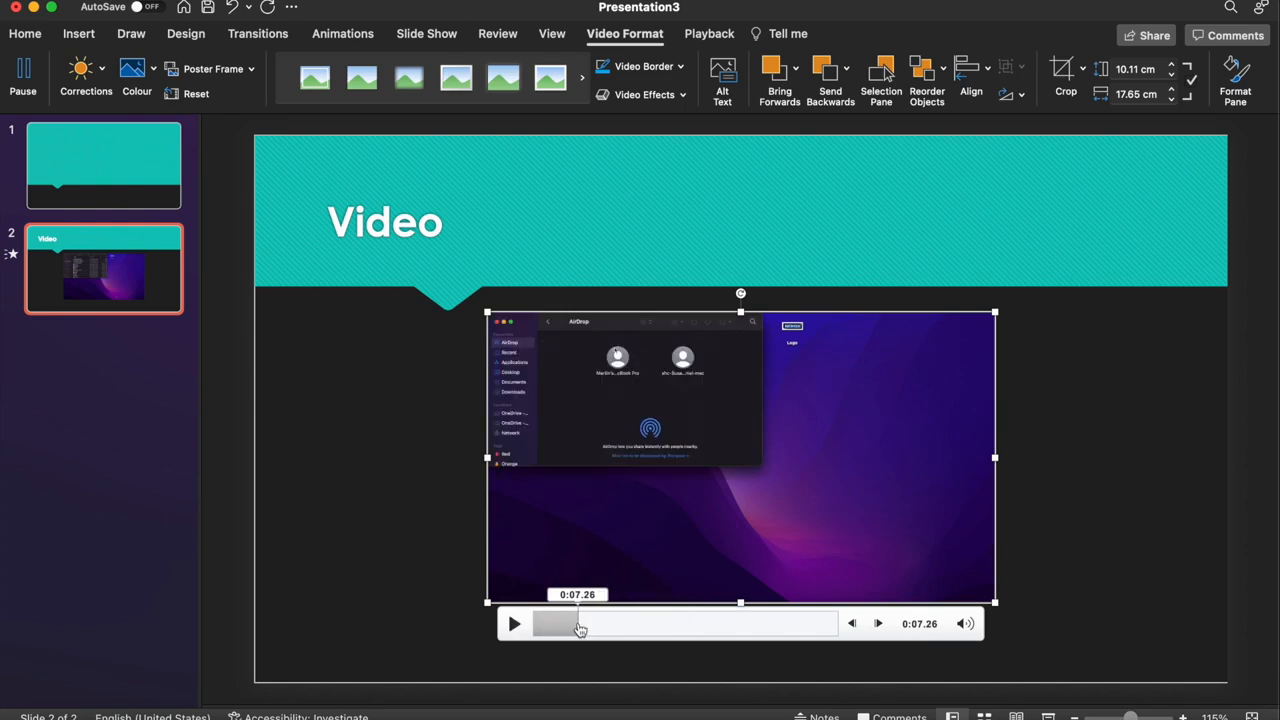
click(514, 623)
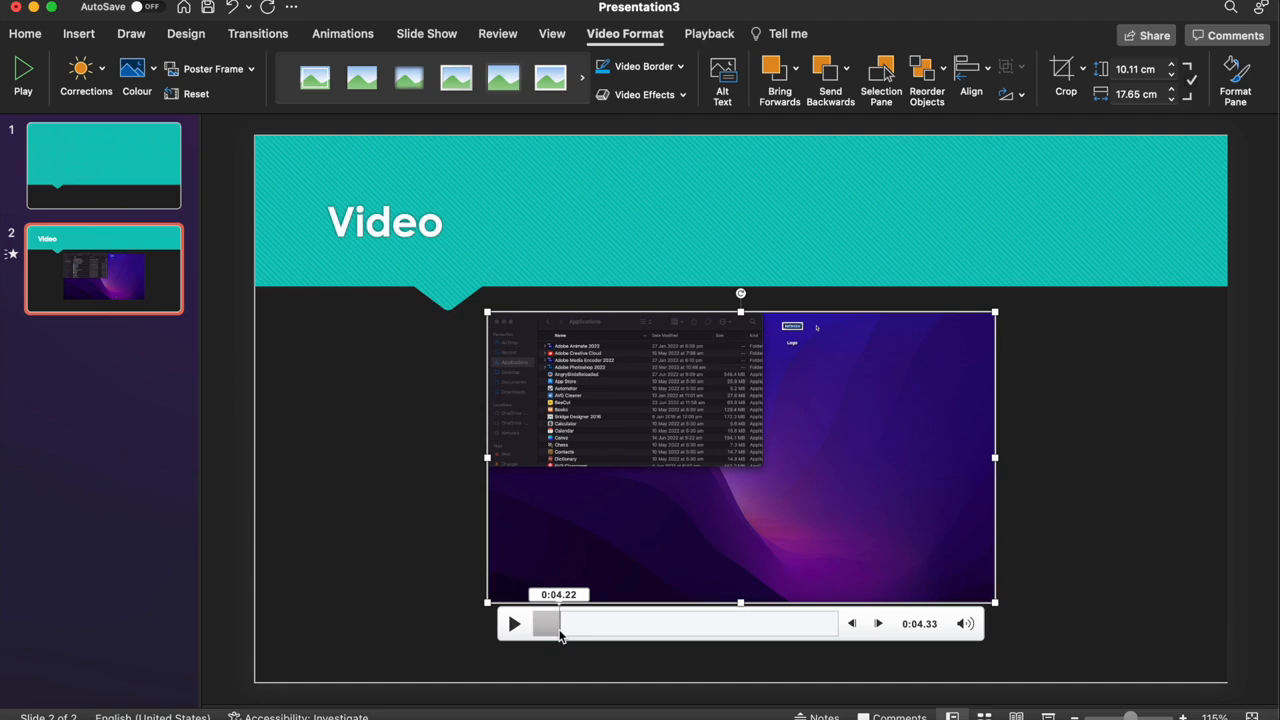
click(708, 33)
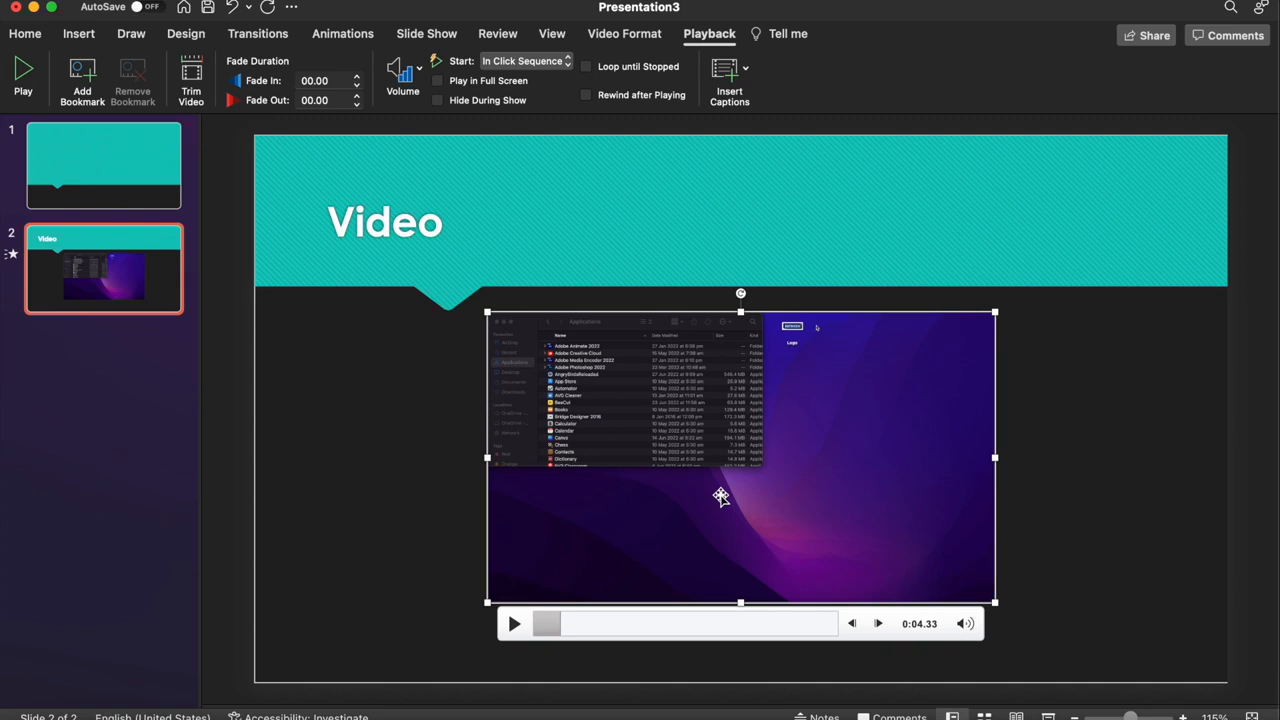
Step: Trim Airdrop P2.mov to start at 0:10.266 and end around 0:32
click(191, 80)
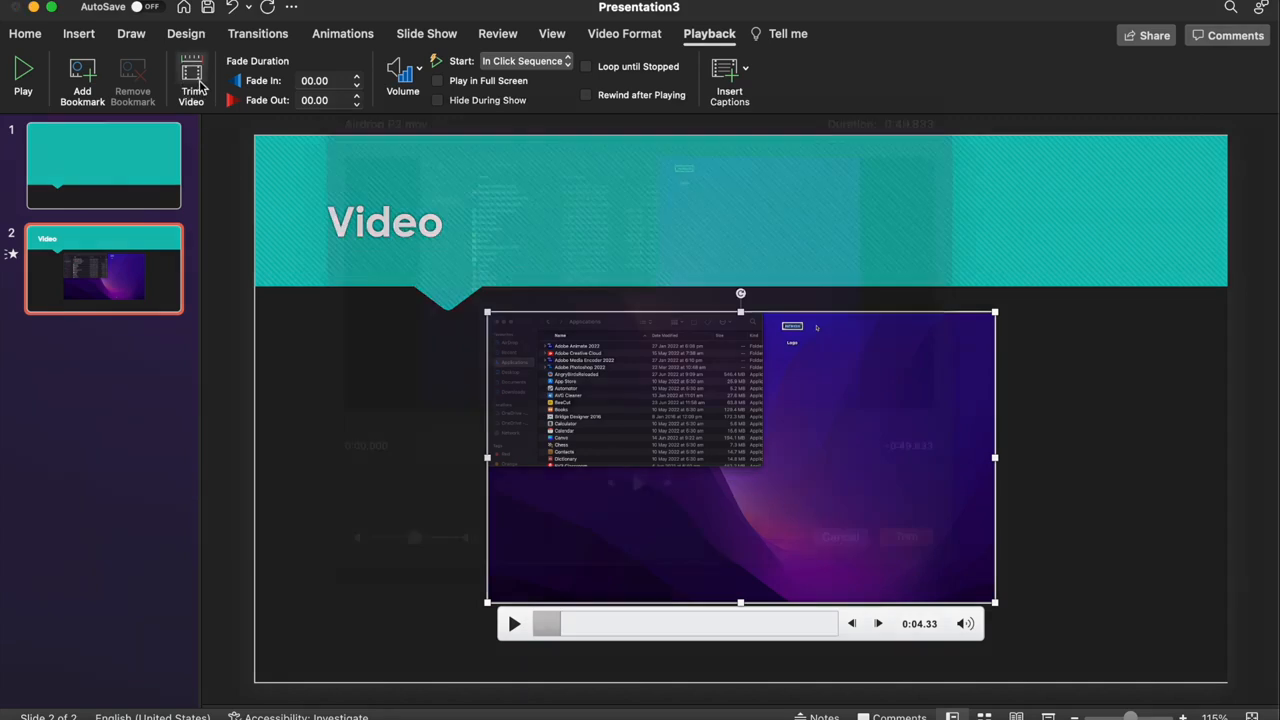
click(191, 80)
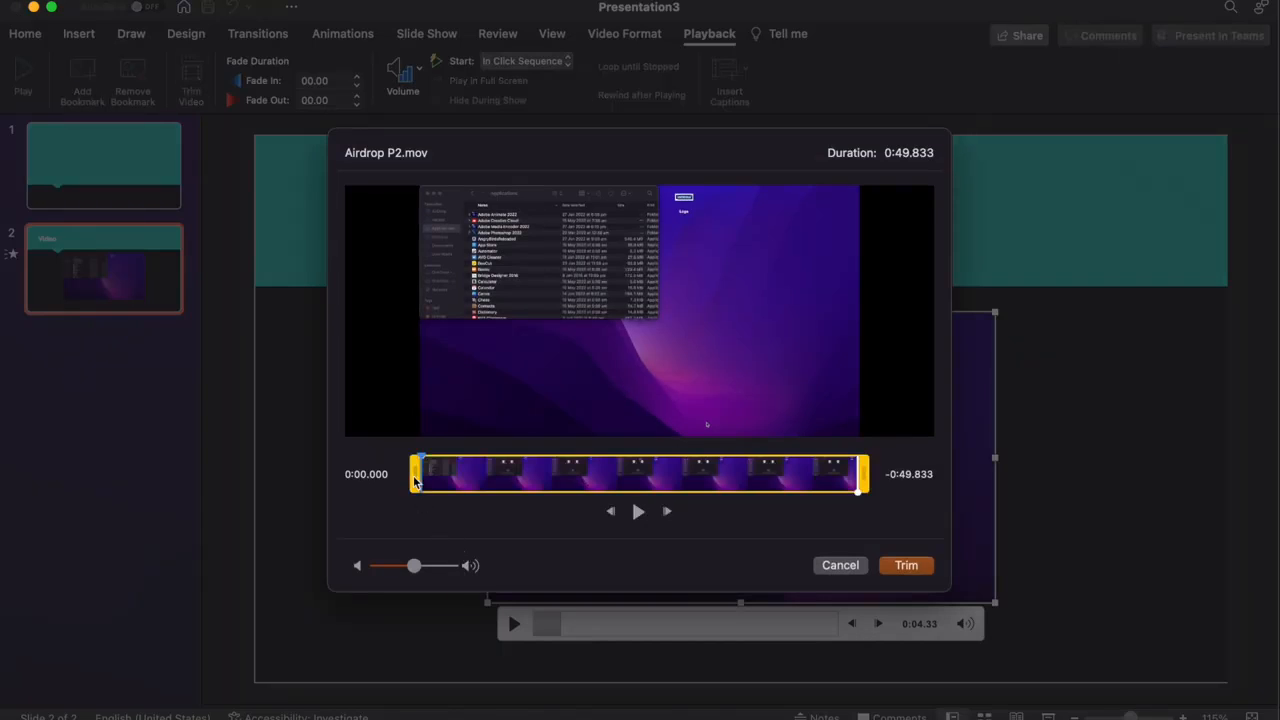
drag(415, 474, 510, 474)
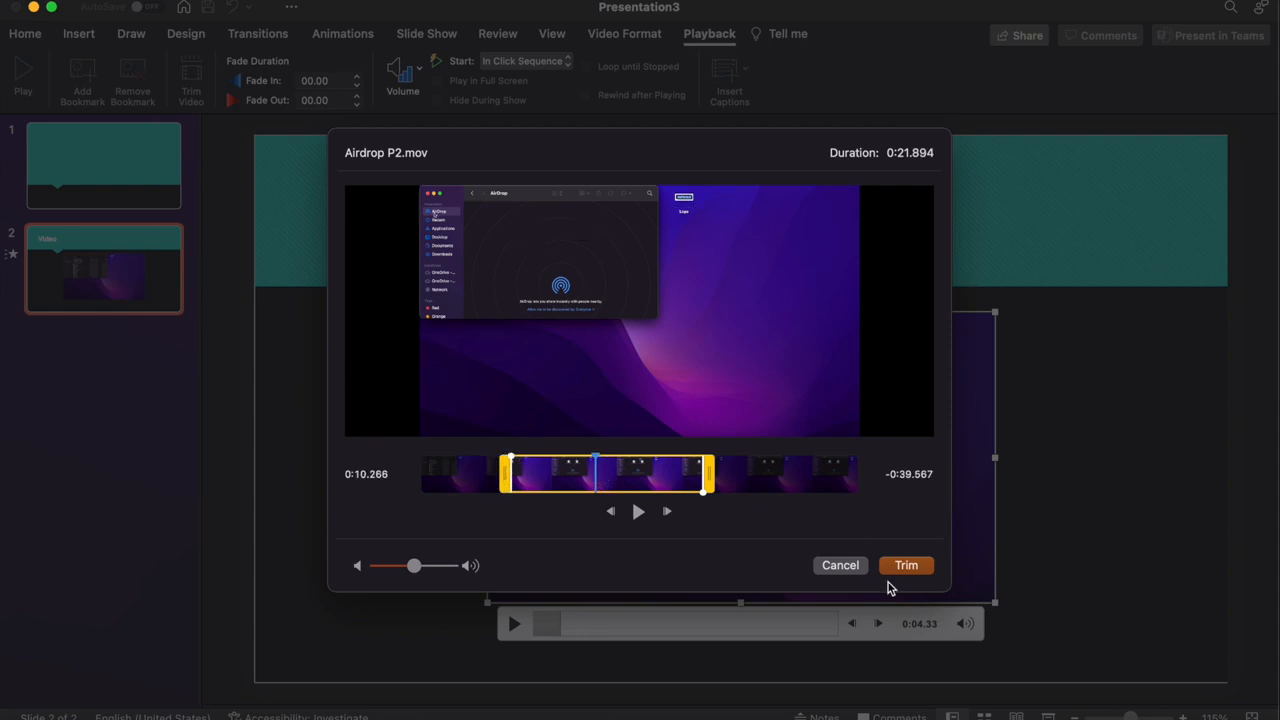
click(905, 565)
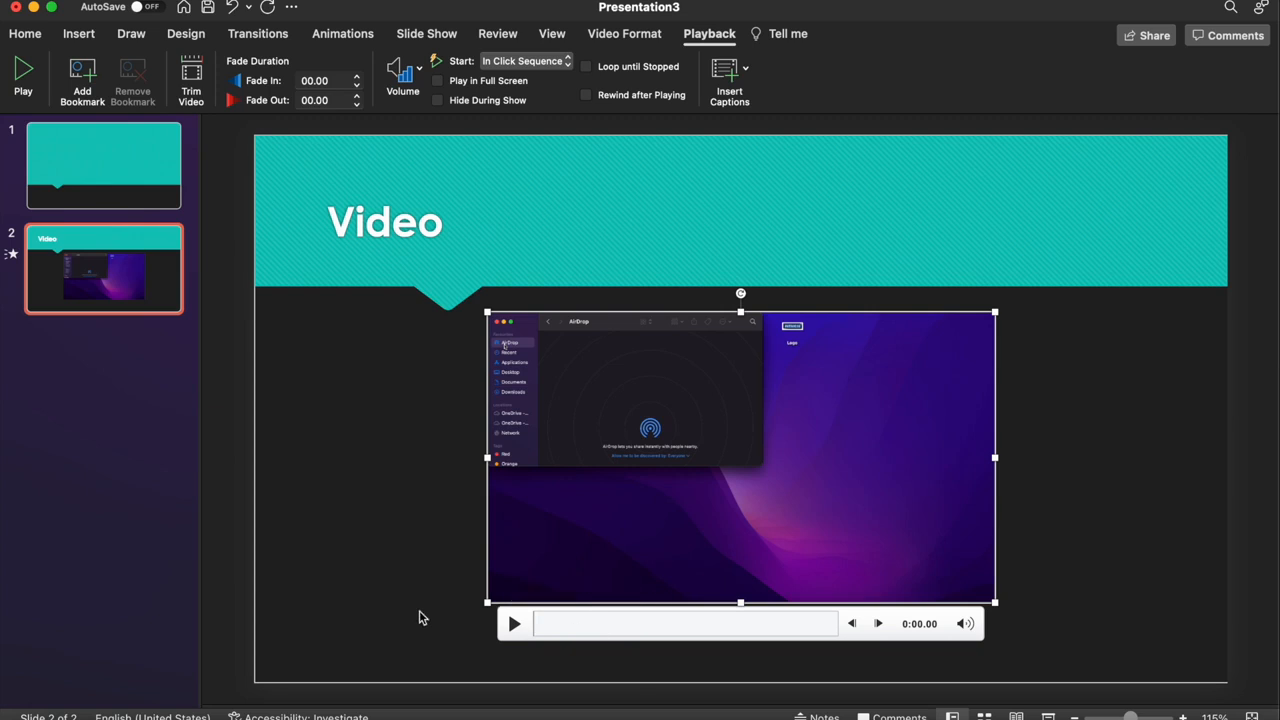
Step: Play the video, pause it at about 0:01.59 and add a bookmark there
click(514, 623)
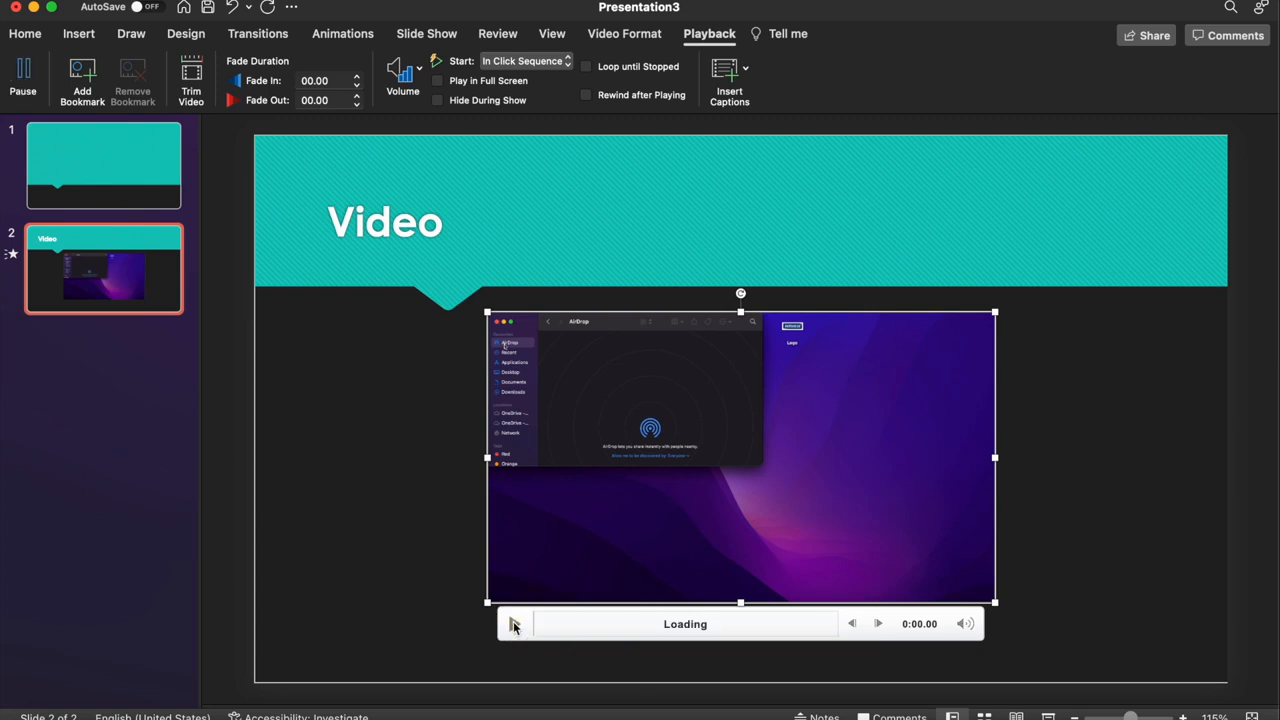
click(515, 623)
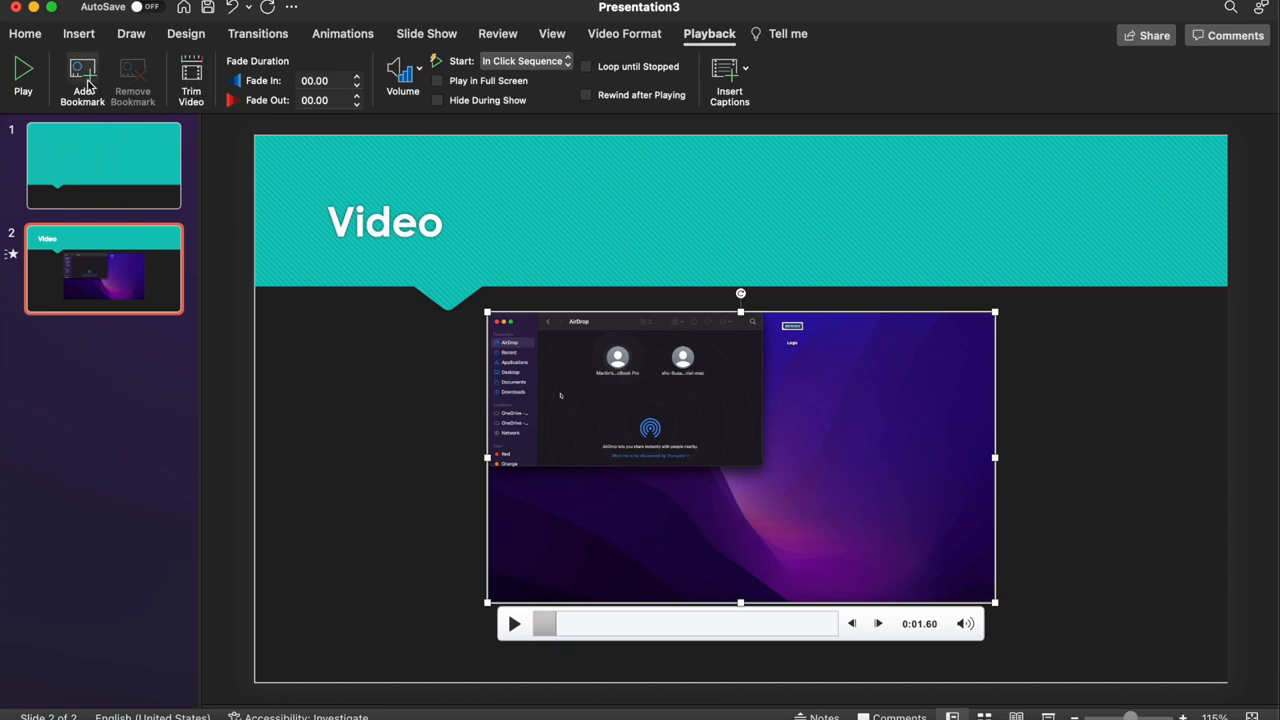
click(83, 75)
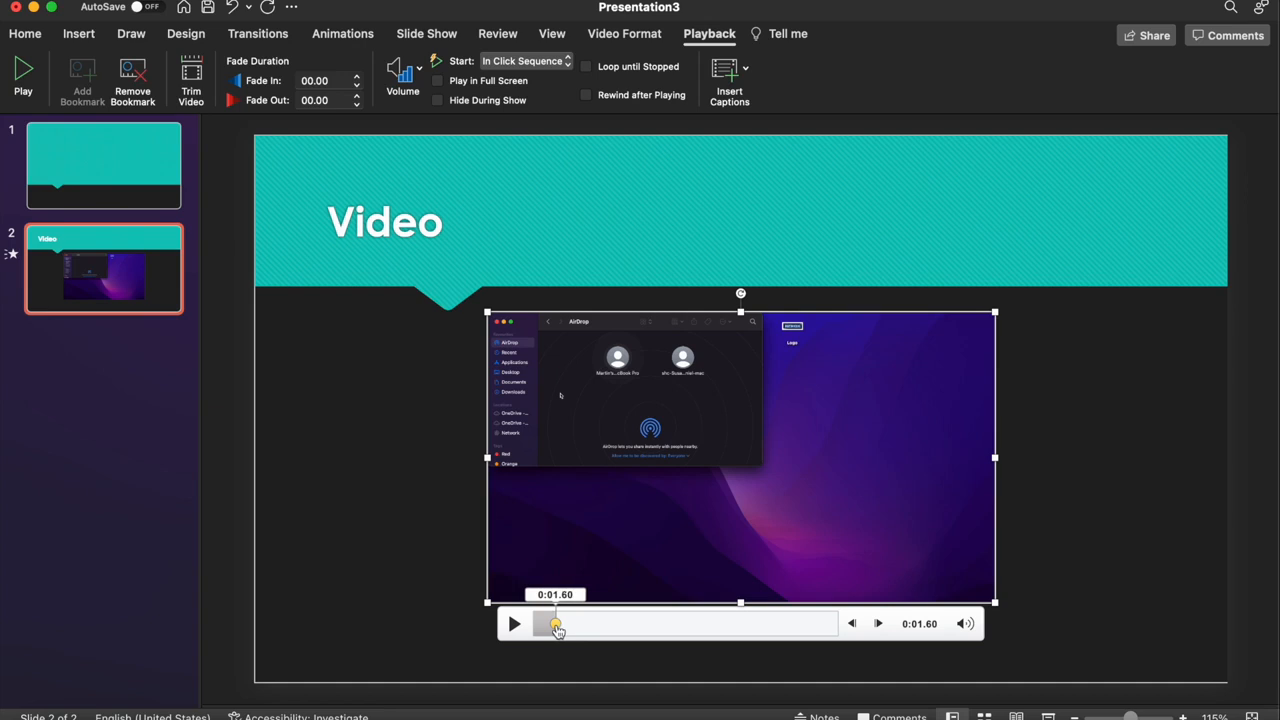
Step: Scrub the playhead to 0:12.89 for the second bookmark, then move between both bookmark positions
drag(552, 623, 558, 623)
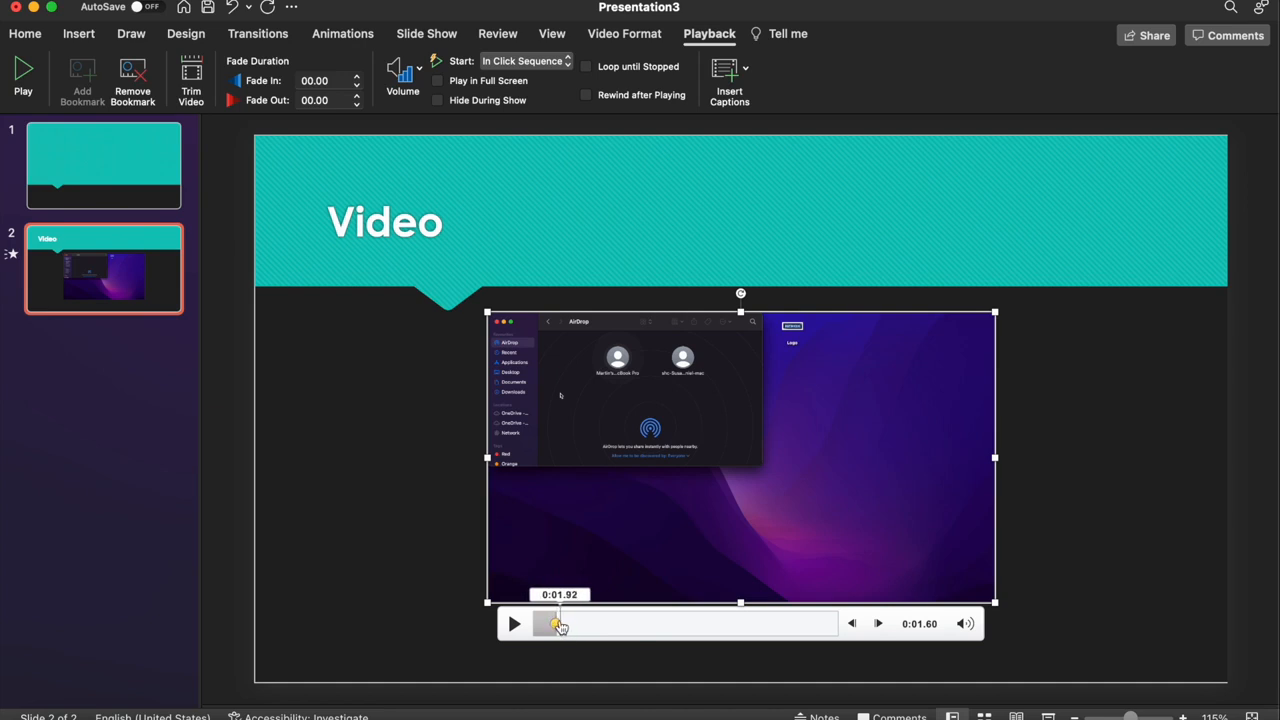
drag(558, 623, 697, 623)
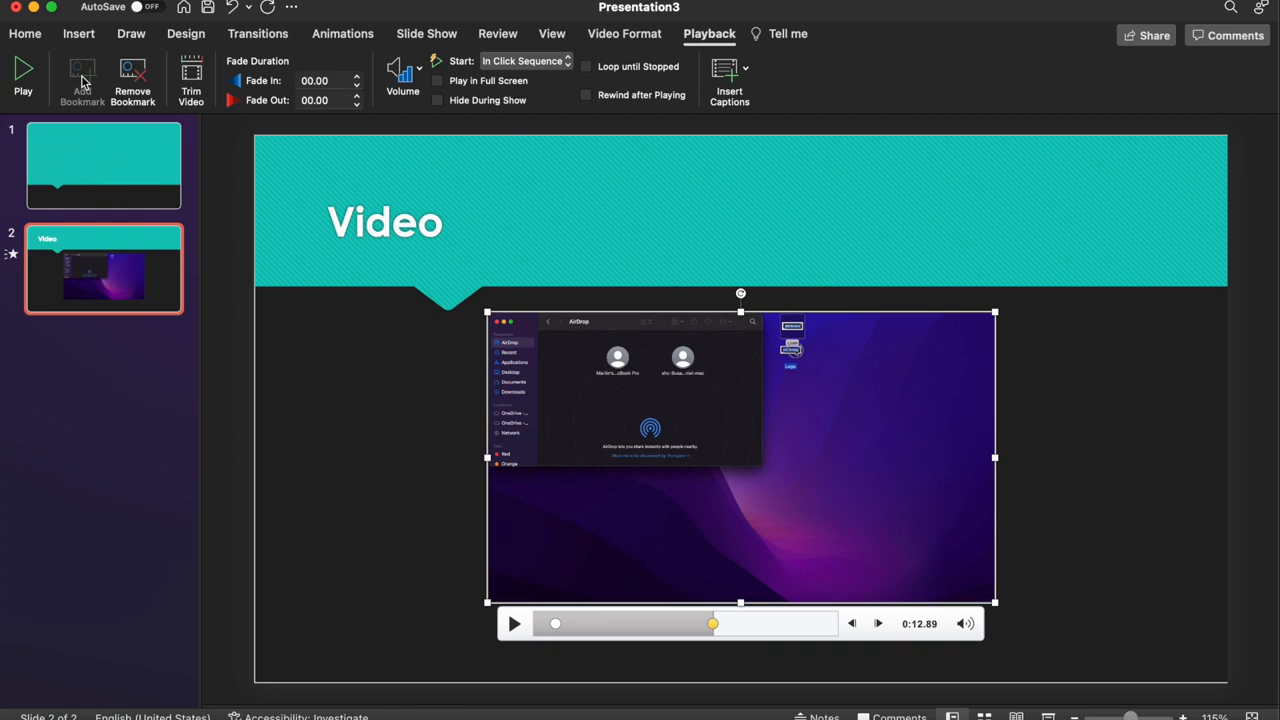
mouse_move(371, 455)
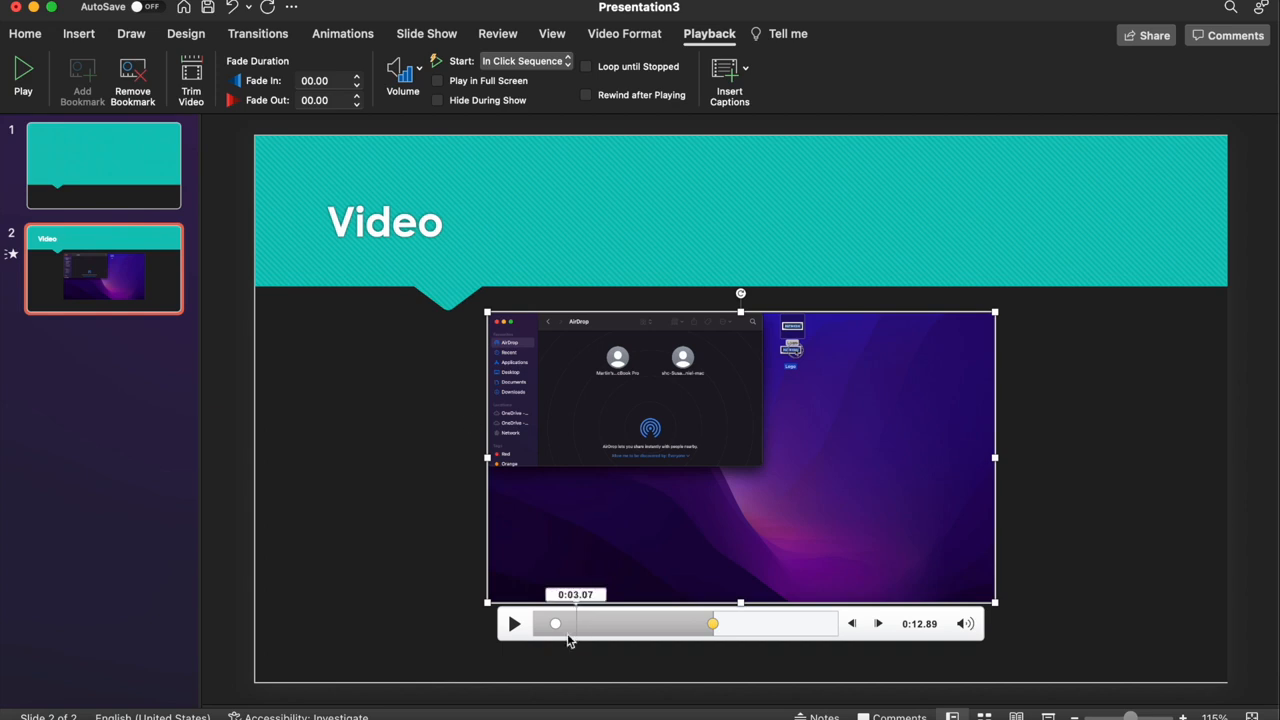
drag(713, 623, 557, 623)
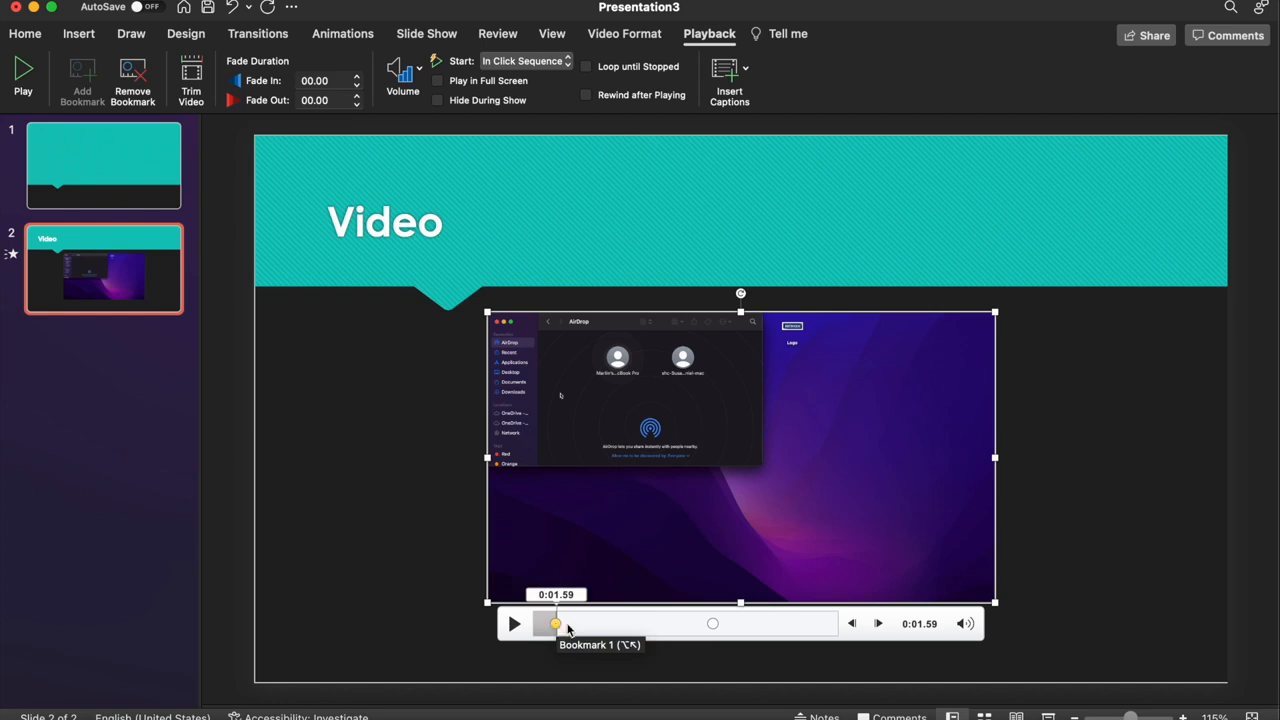
drag(555, 624, 712, 624)
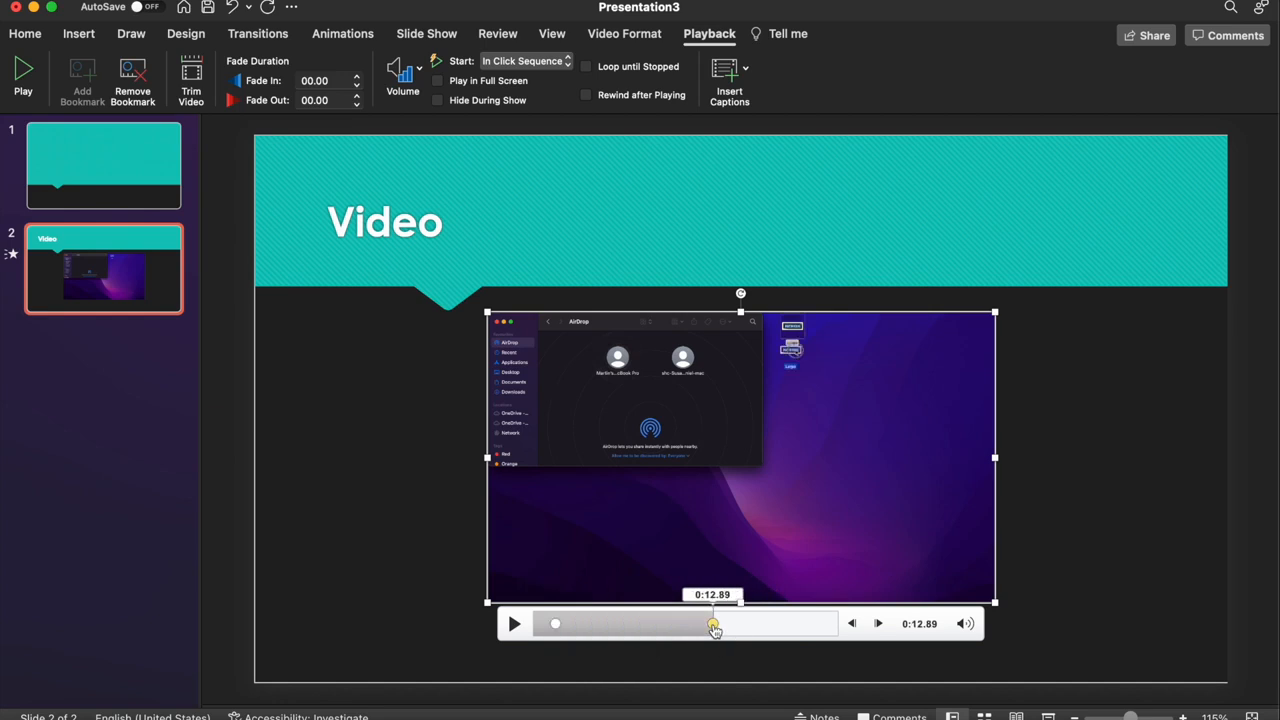
mouse_move(714, 624)
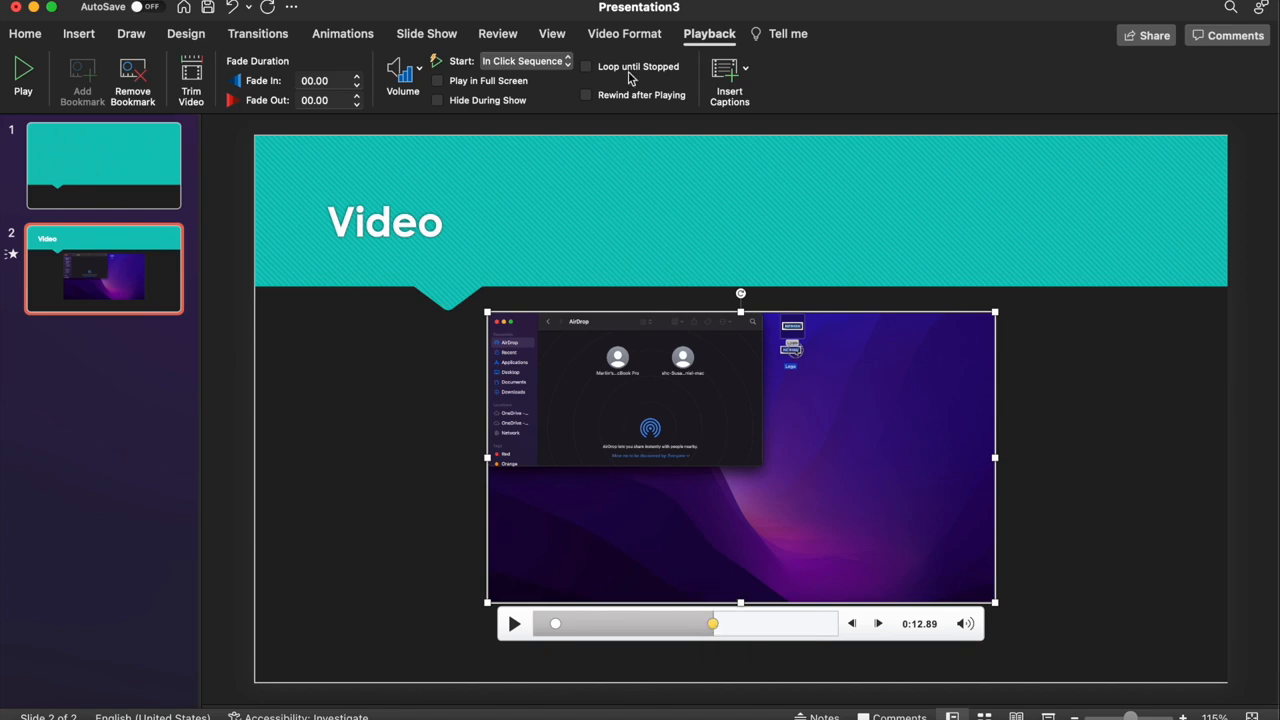
Step: Apply a dark blue Video Border with 2¼ pt weight, then reselect the video
click(624, 33)
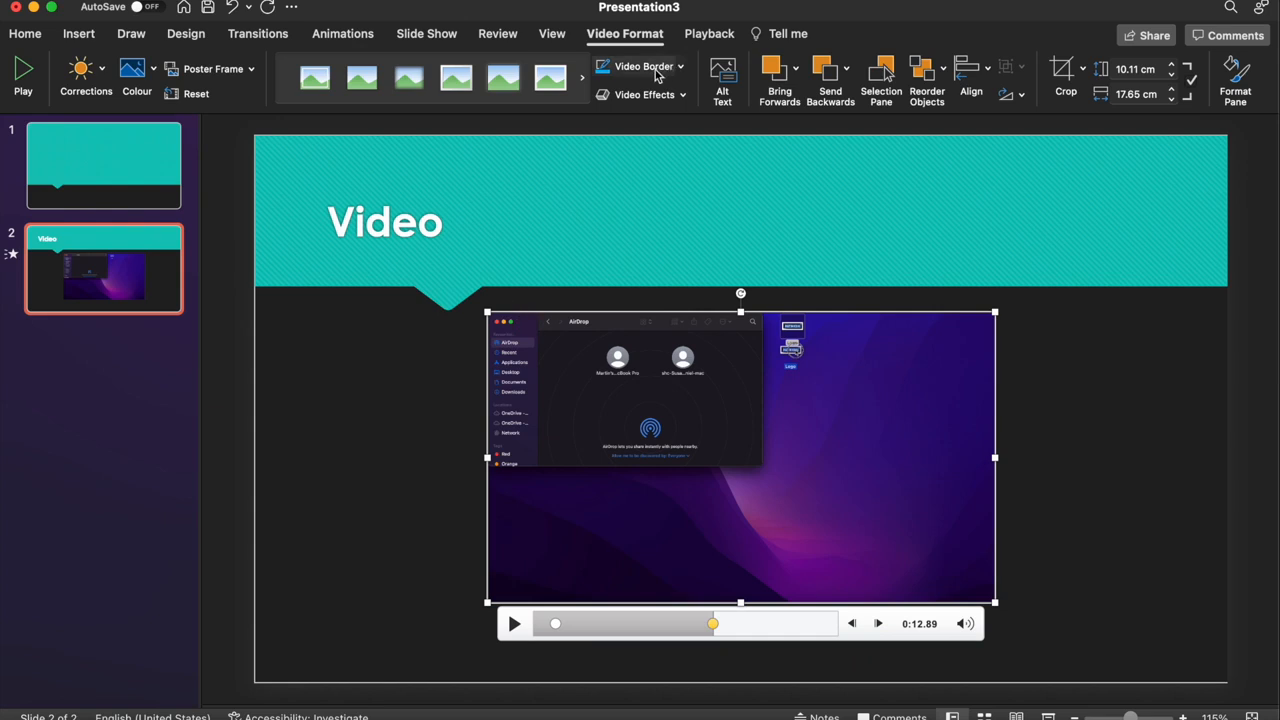
click(644, 66)
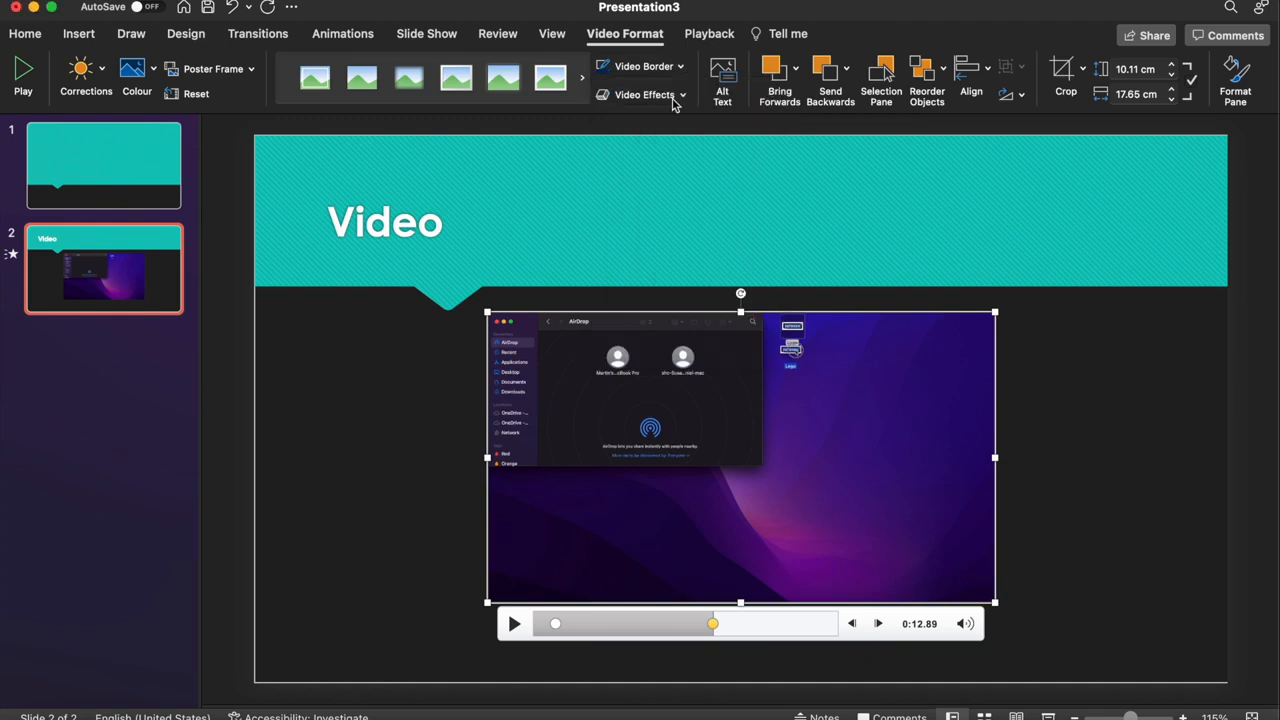
click(681, 66)
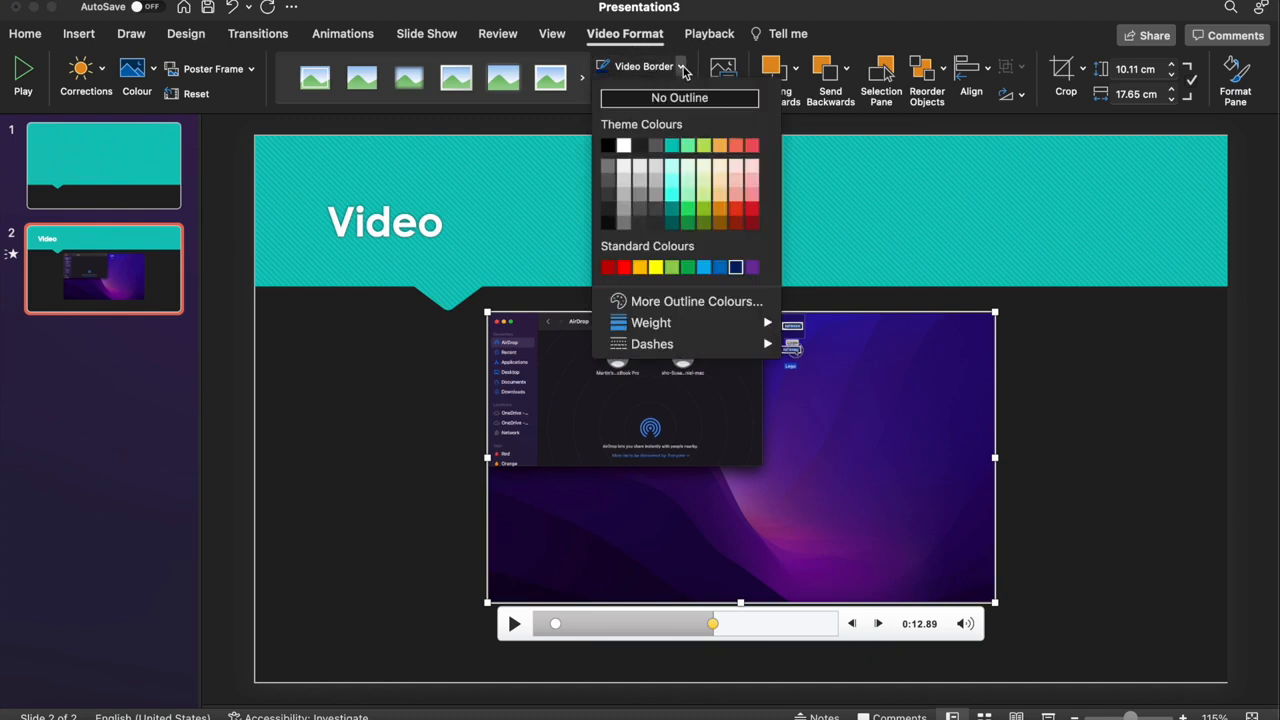
click(651, 322)
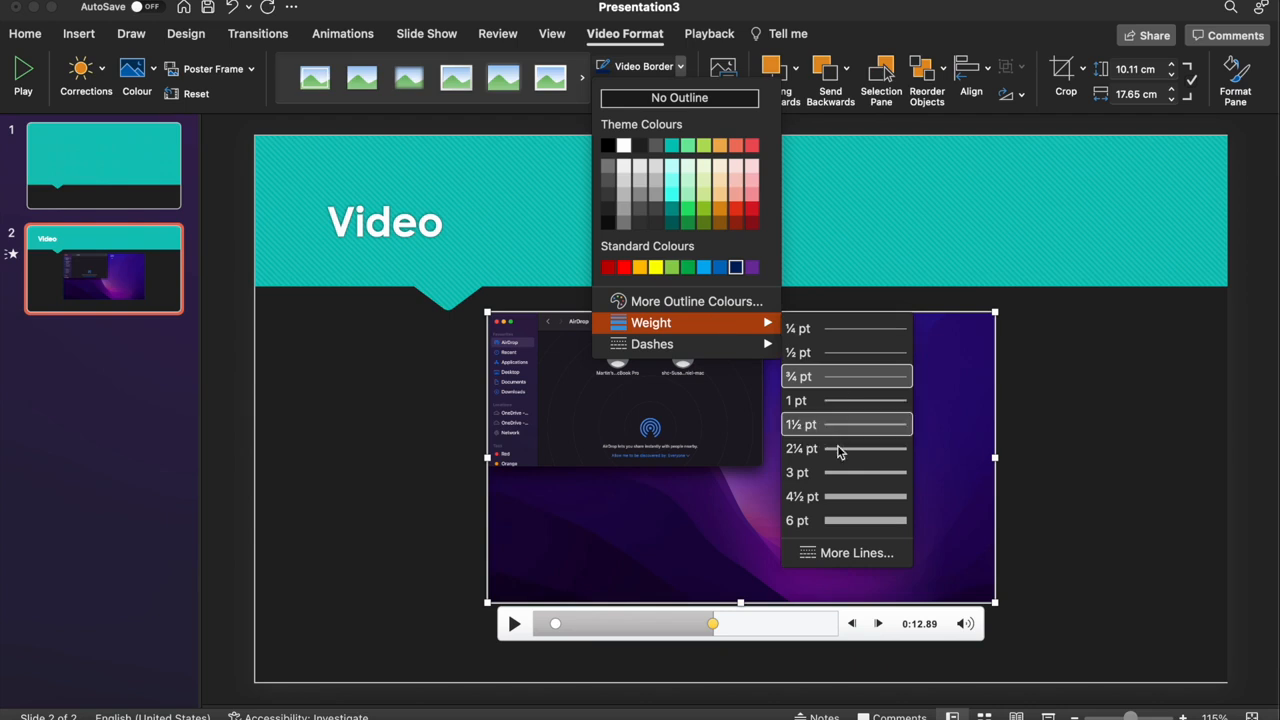
click(1104, 381)
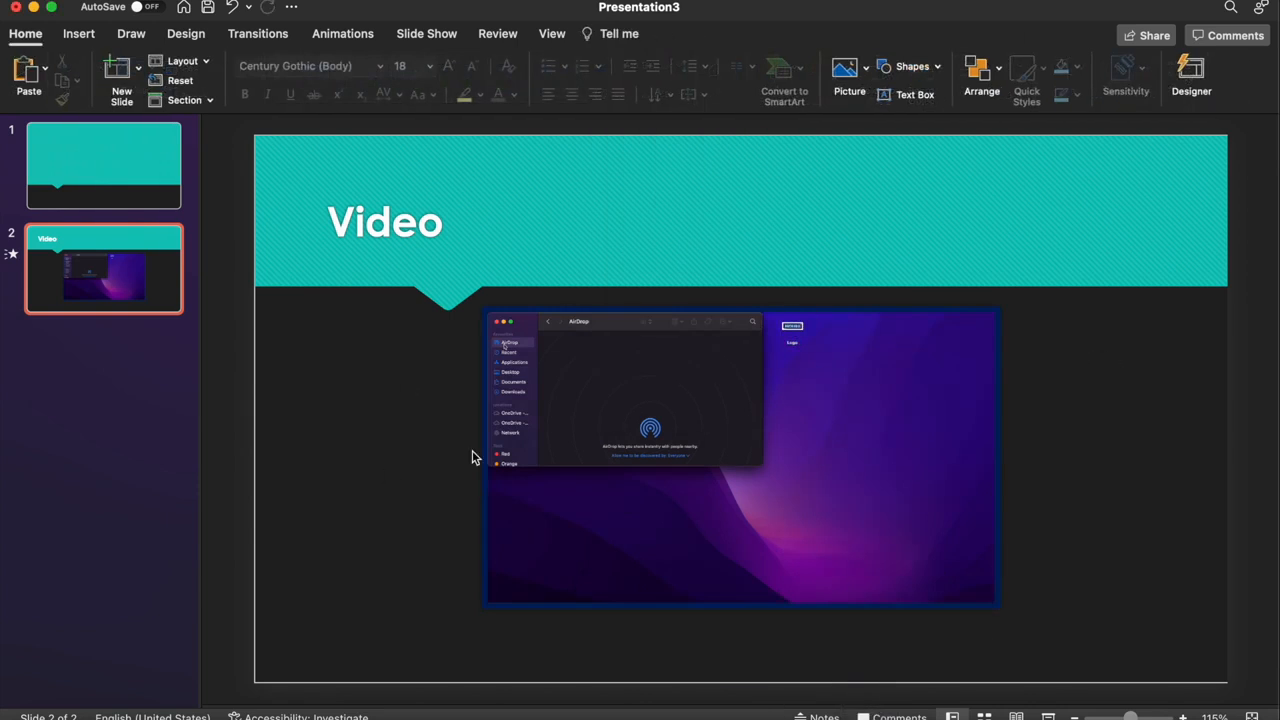
click(740, 455)
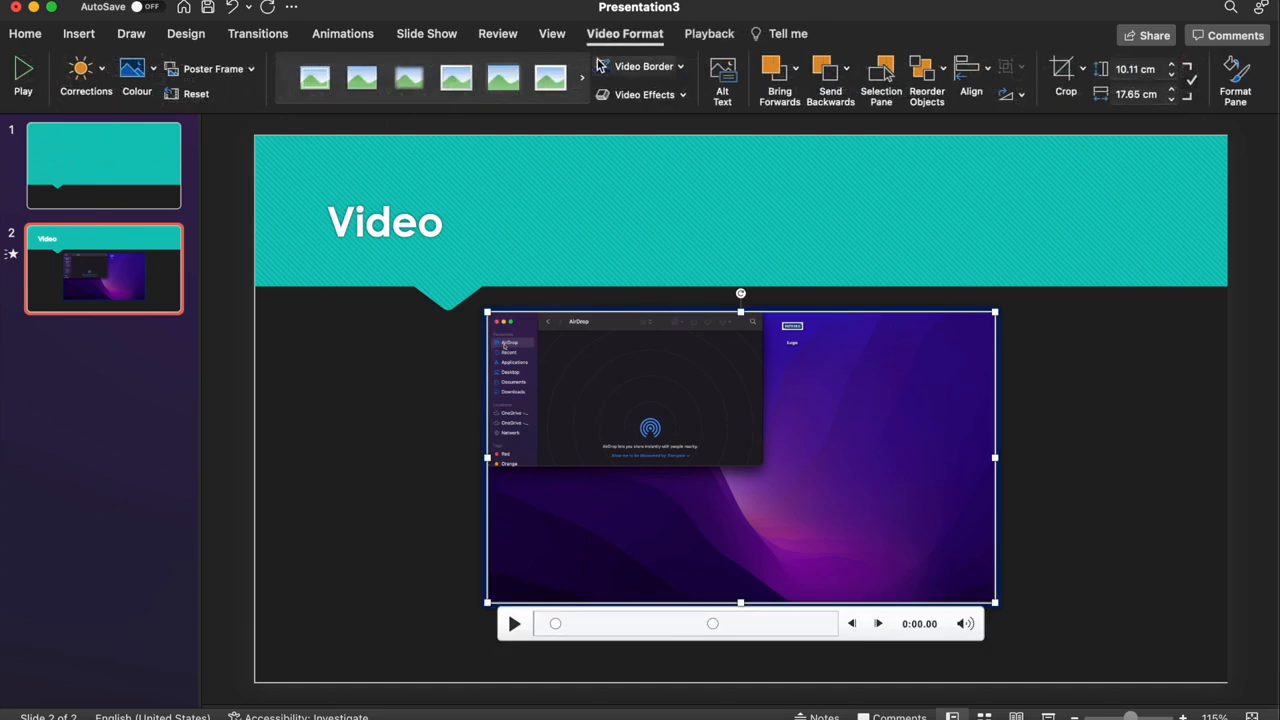
Step: Apply a Corrections brightness/contrast preset and a dark teal Colour tint to the video
click(84, 68)
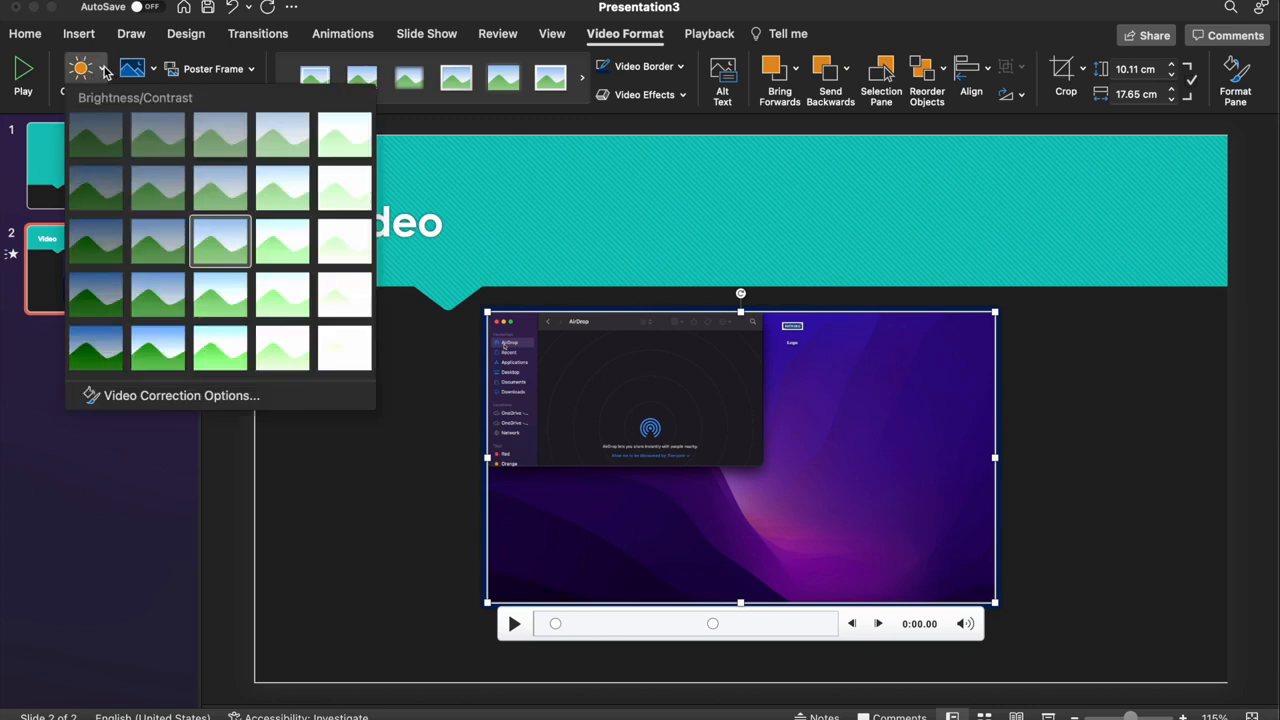
click(220, 240)
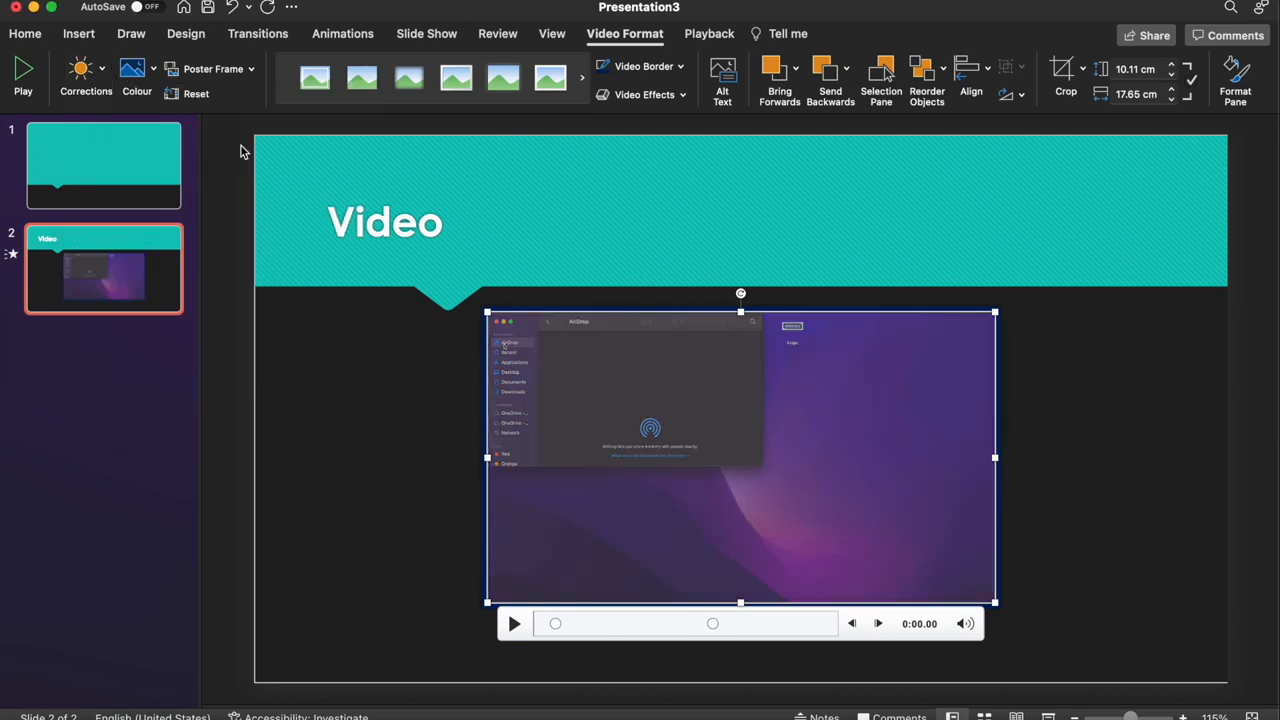
click(137, 80)
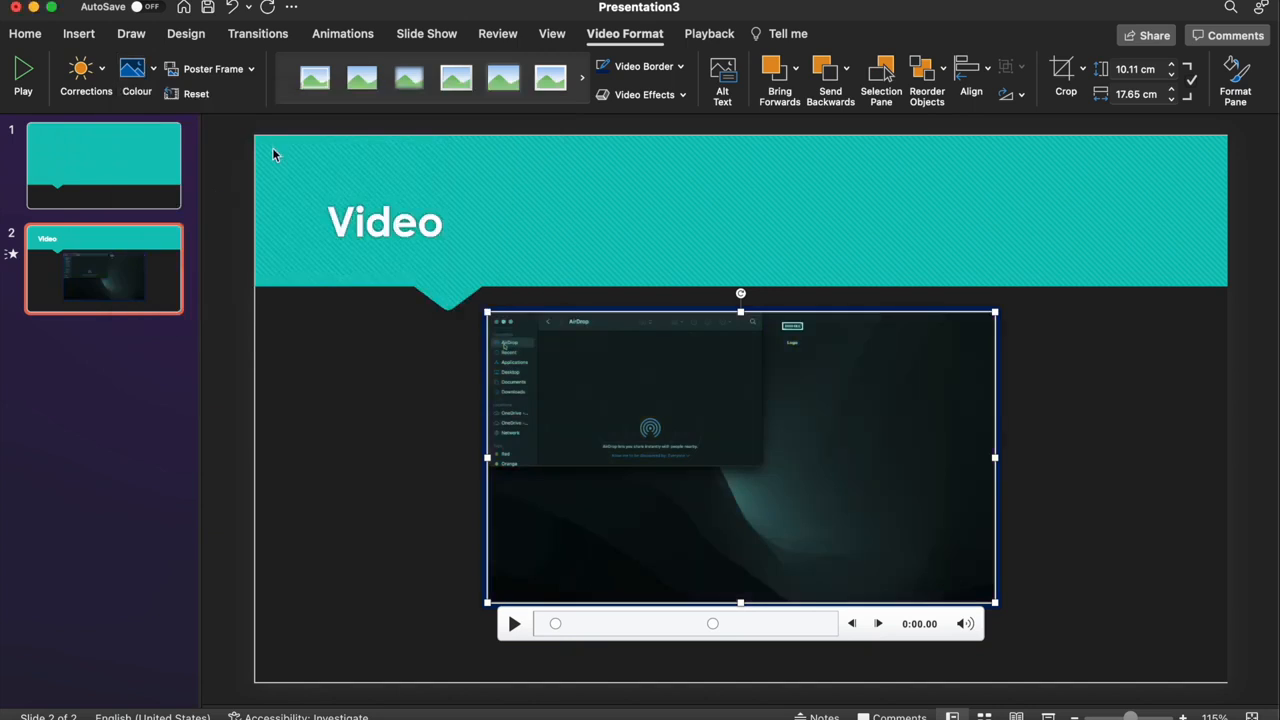
mouse_move(722, 80)
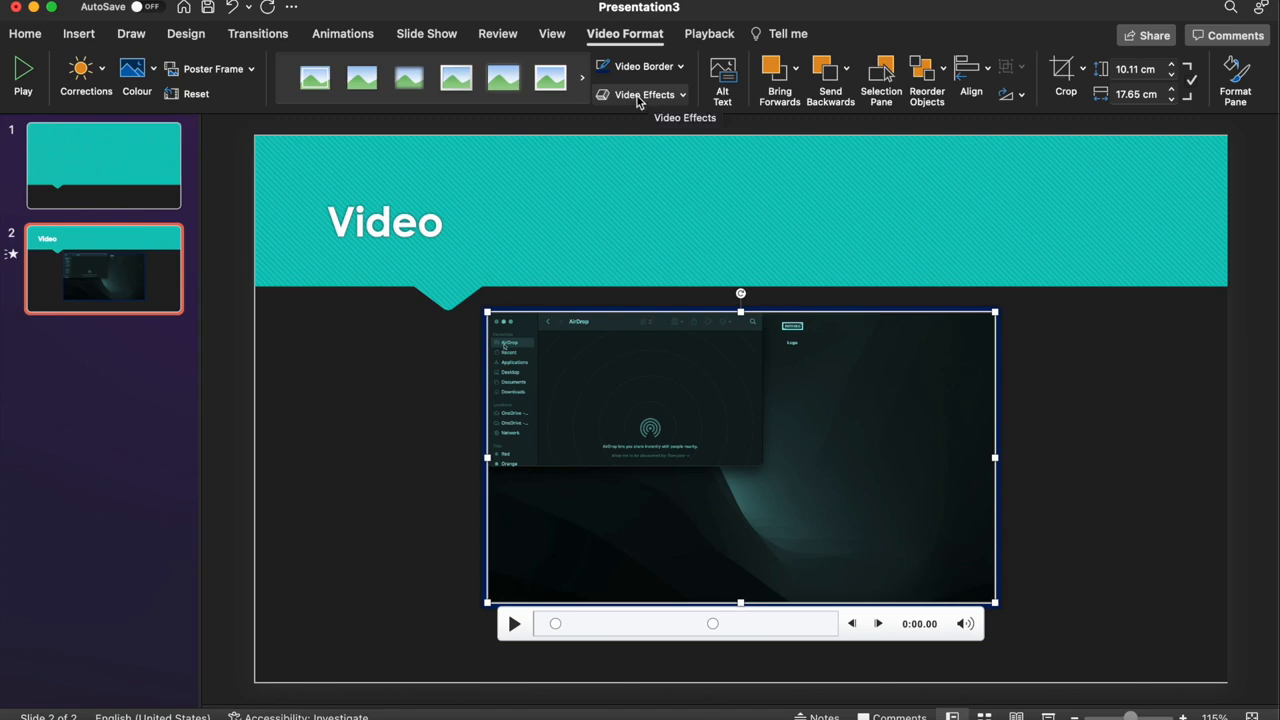
Step: Open the Video Effects menu on the Video Format tab
click(645, 94)
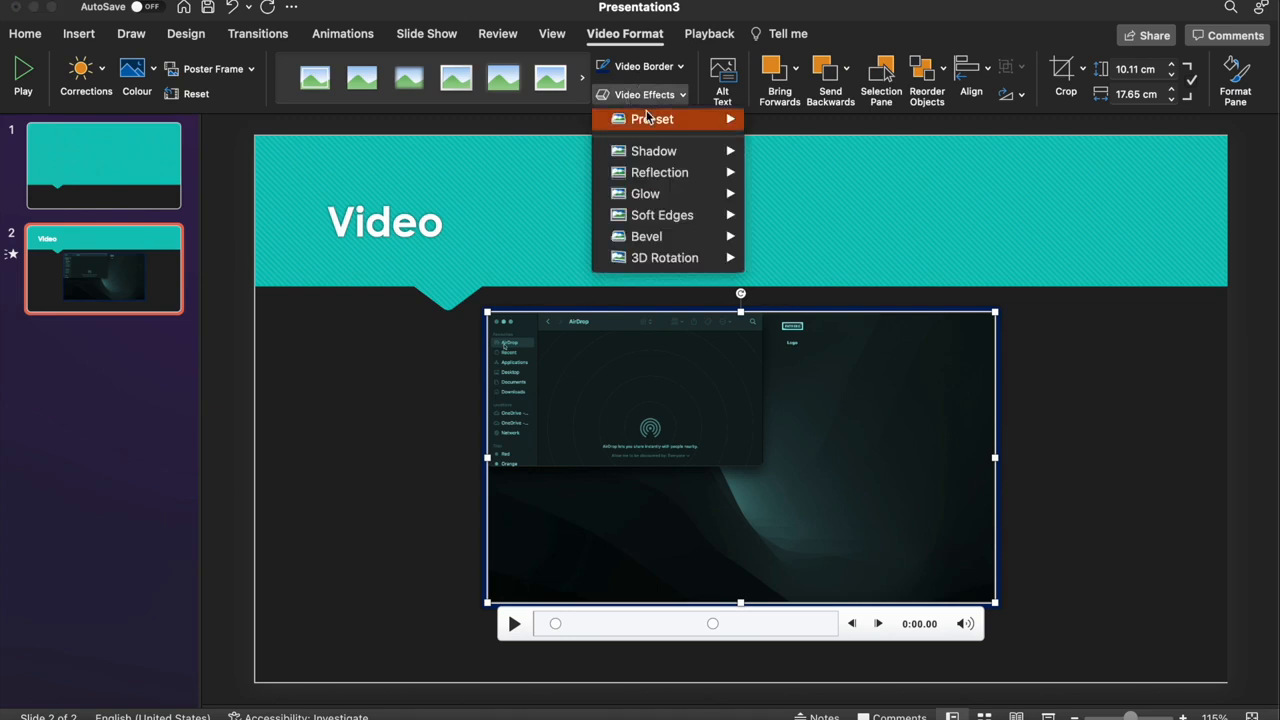
mouse_move(654, 151)
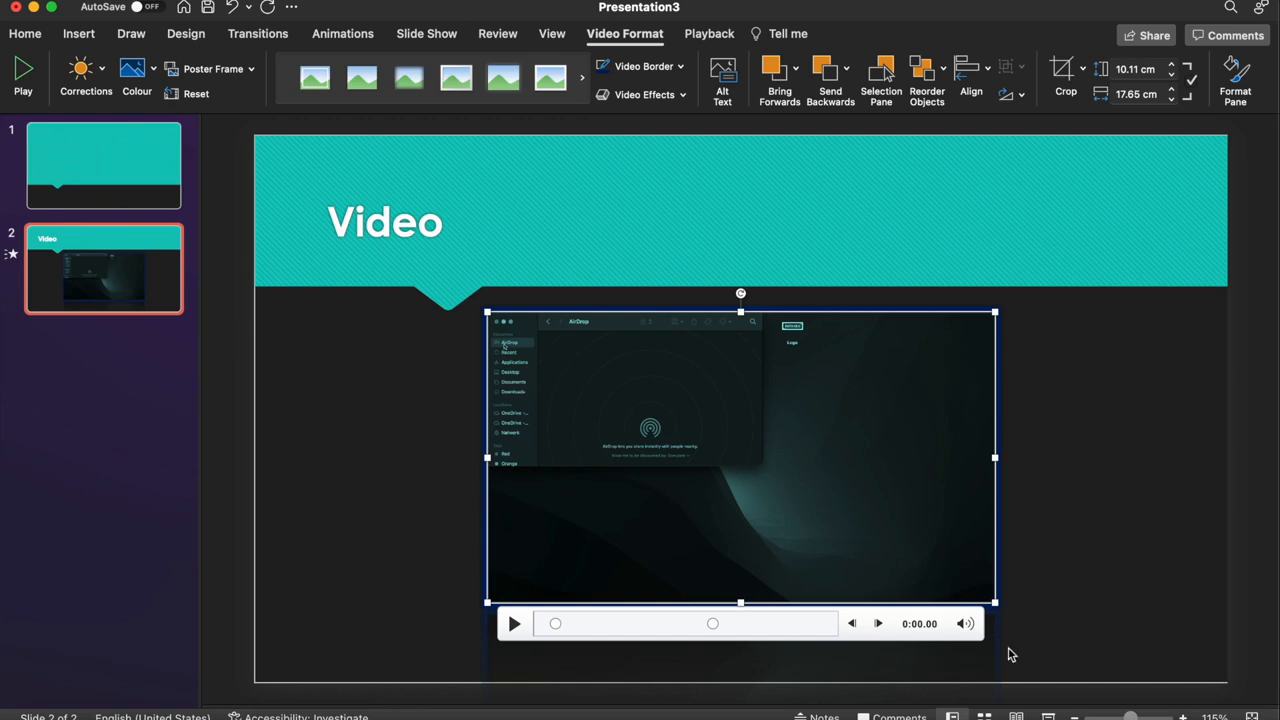
mouse_move(925, 666)
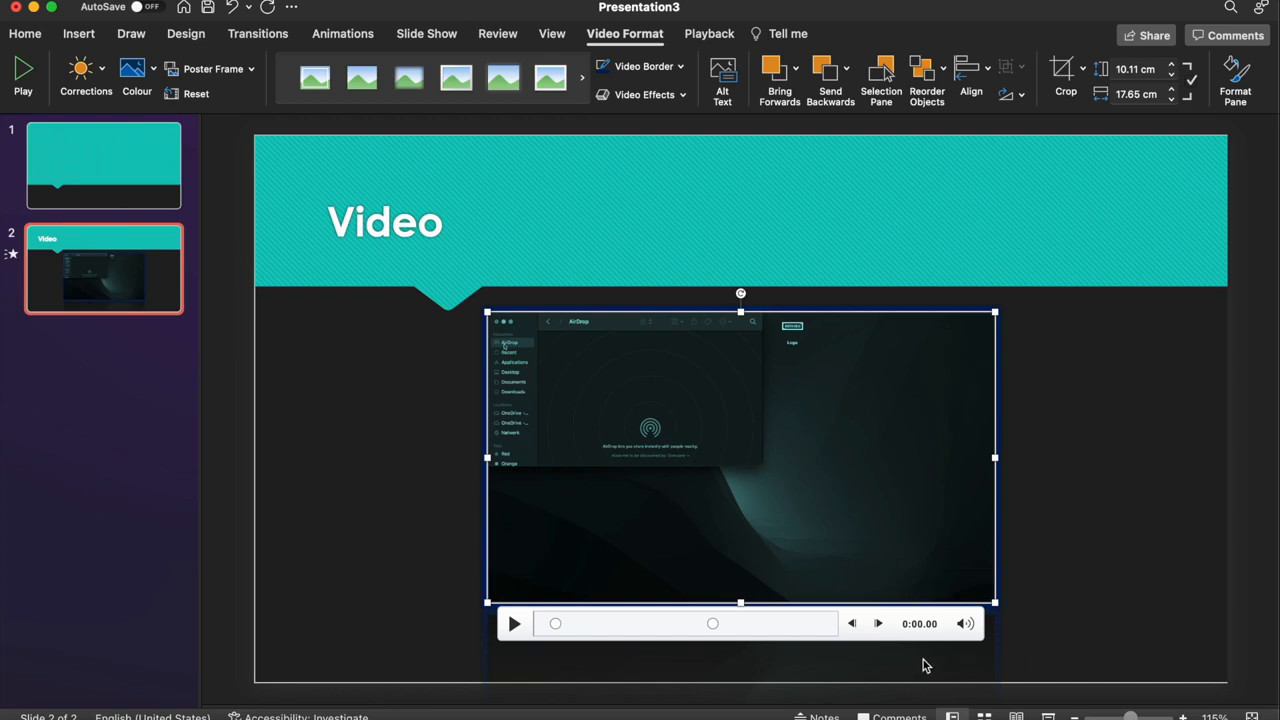